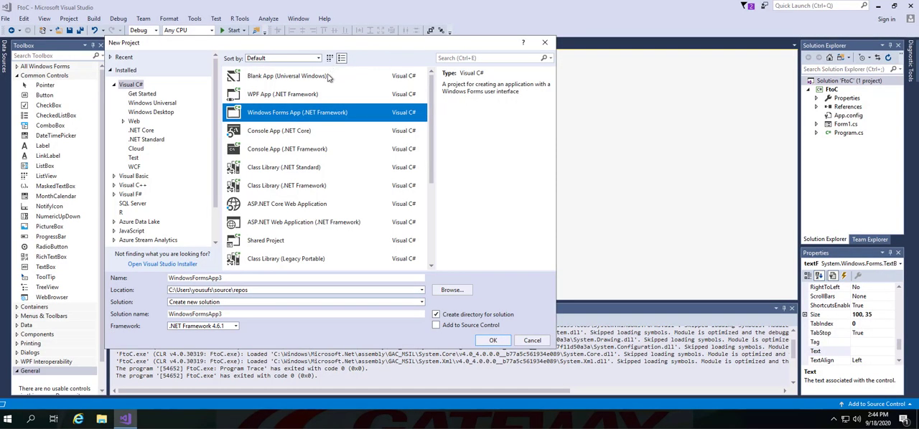
mouse_move(324, 93)
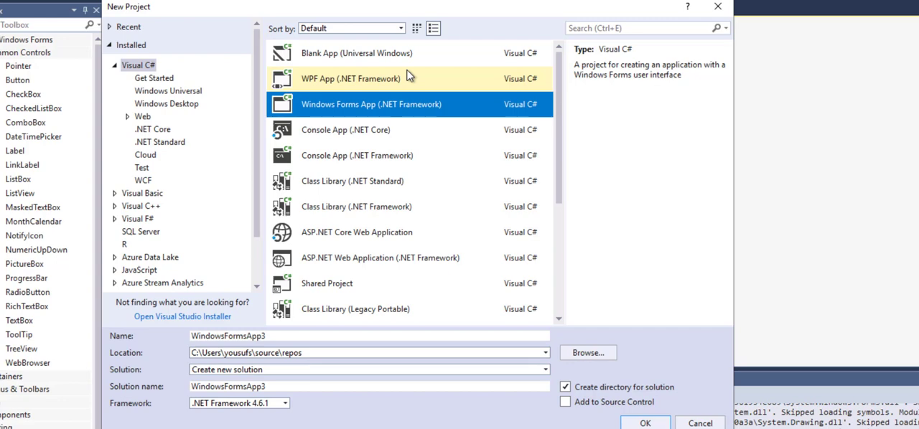
mouse_move(316, 308)
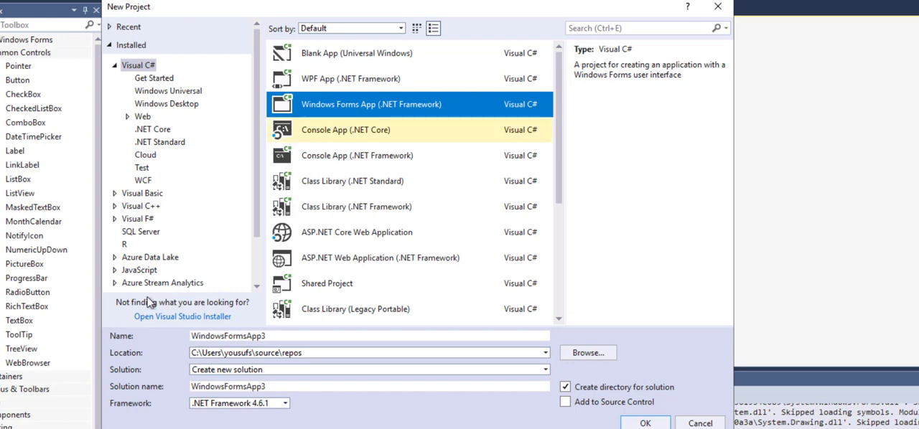
mouse_move(279, 9)
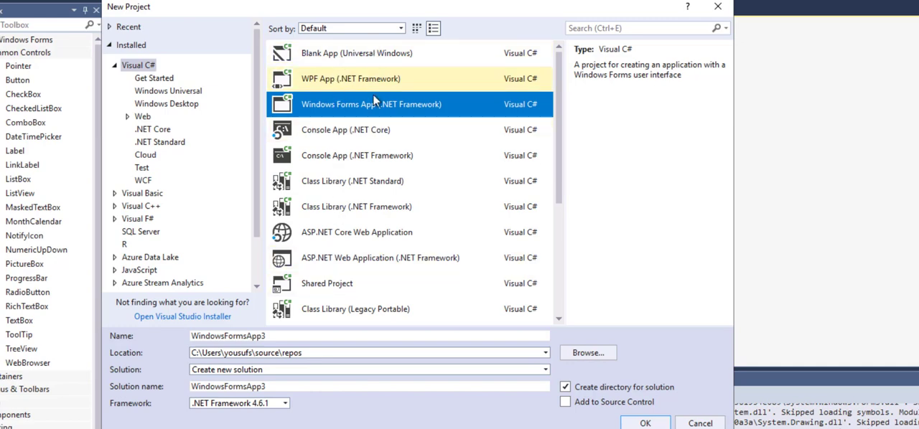
mouse_move(361, 107)
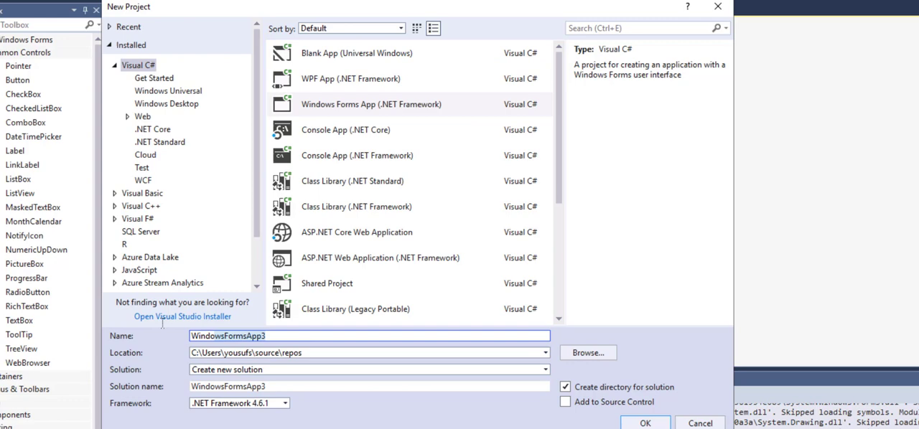
mouse_move(158, 328)
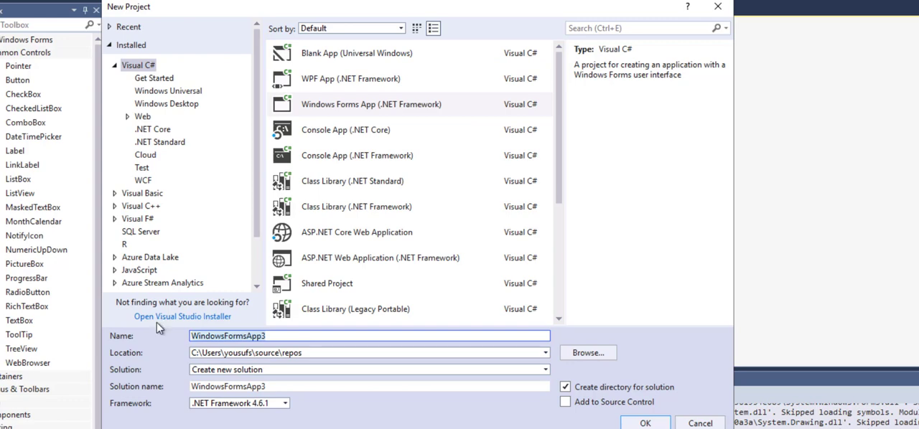
Name the new Windows Forms project FahToCel in the Name field.
type("Feh")
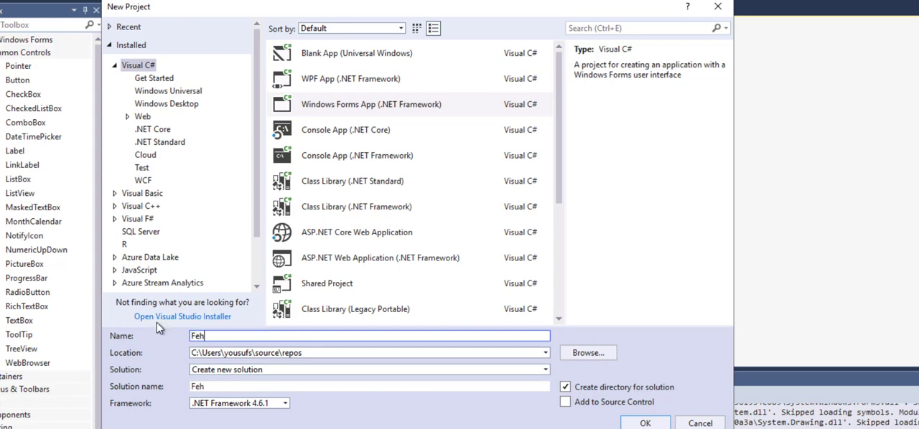
type("Fah")
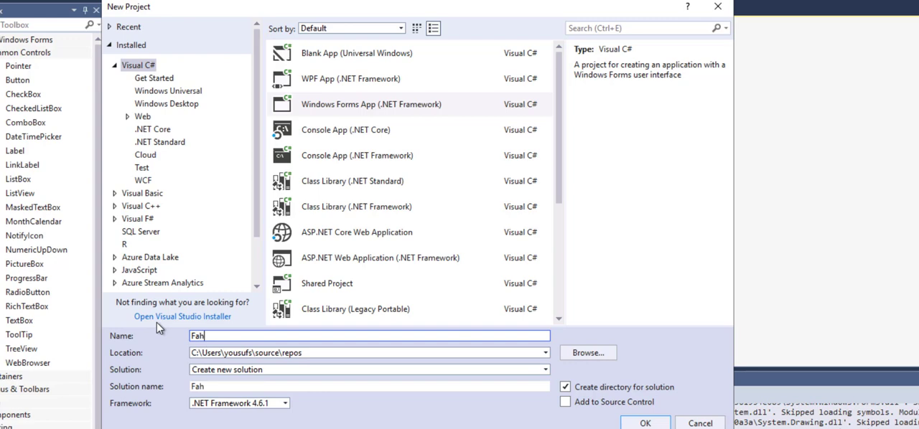
type("To")
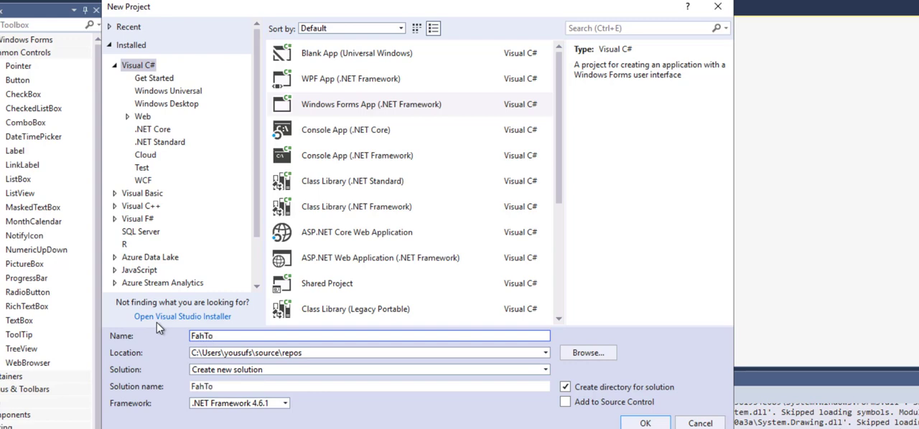
type("Cel")
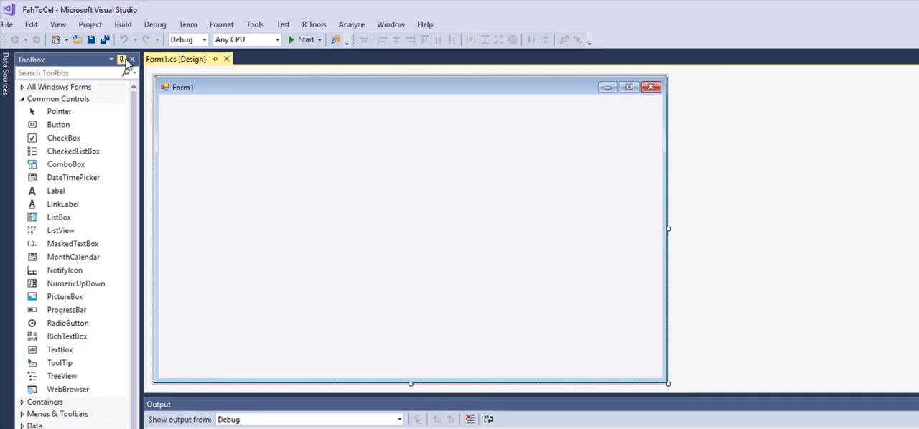
left_click(132, 59)
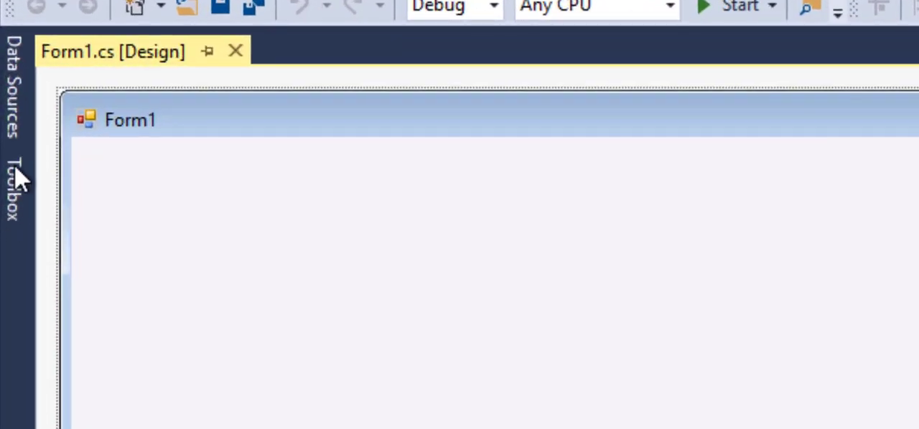
mouse_move(17, 201)
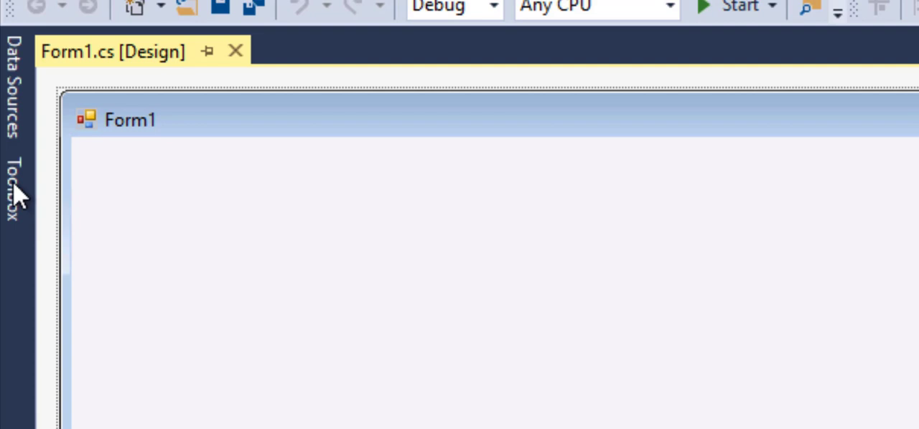
mouse_move(16, 204)
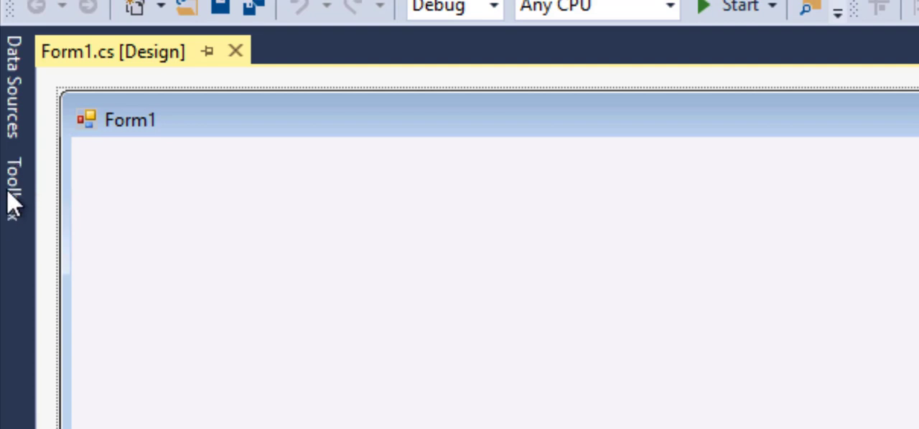
mouse_move(27, 223)
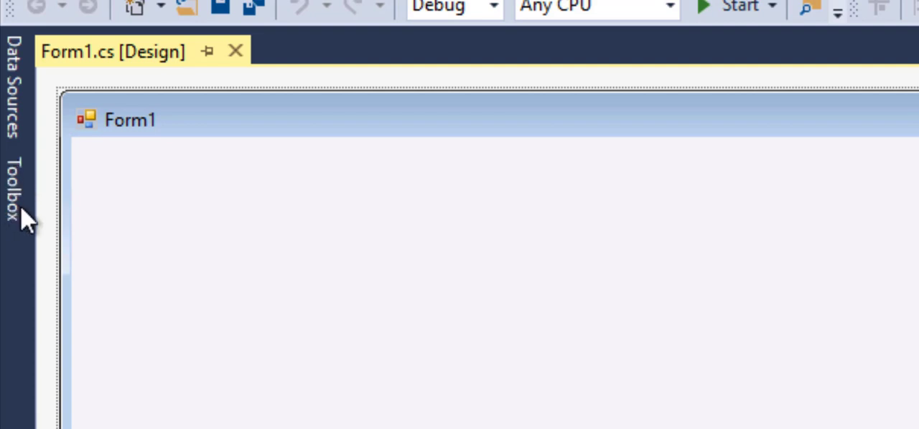
mouse_move(71, 162)
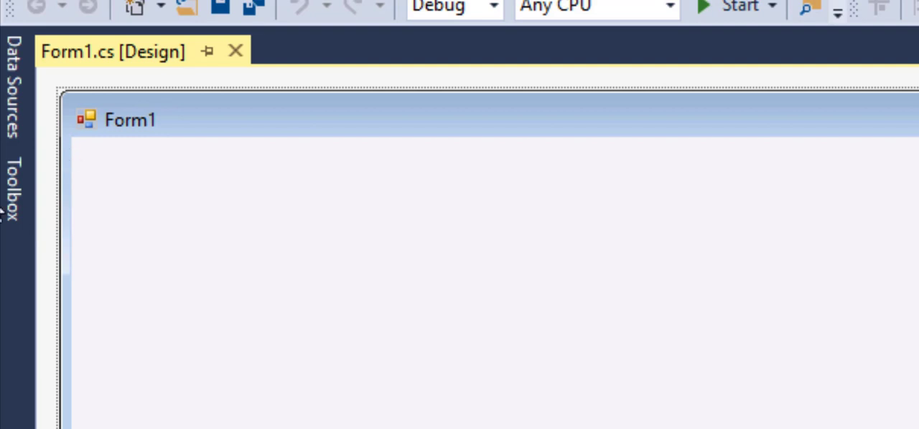
mouse_move(46, 212)
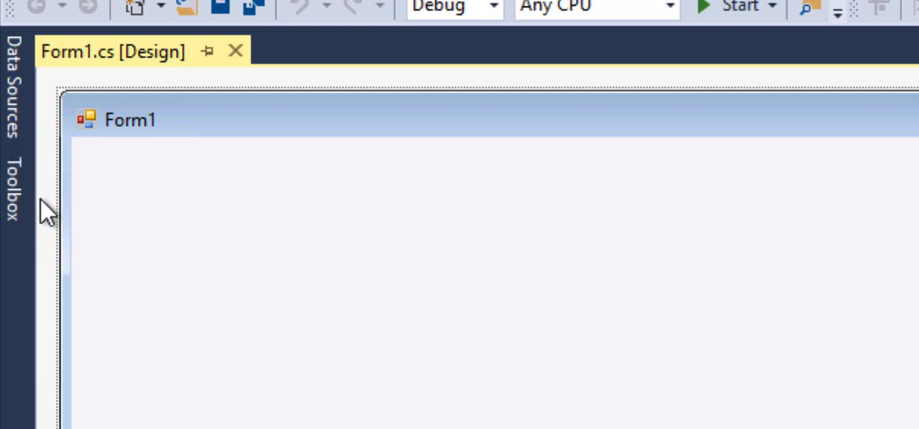
left_click(113, 49)
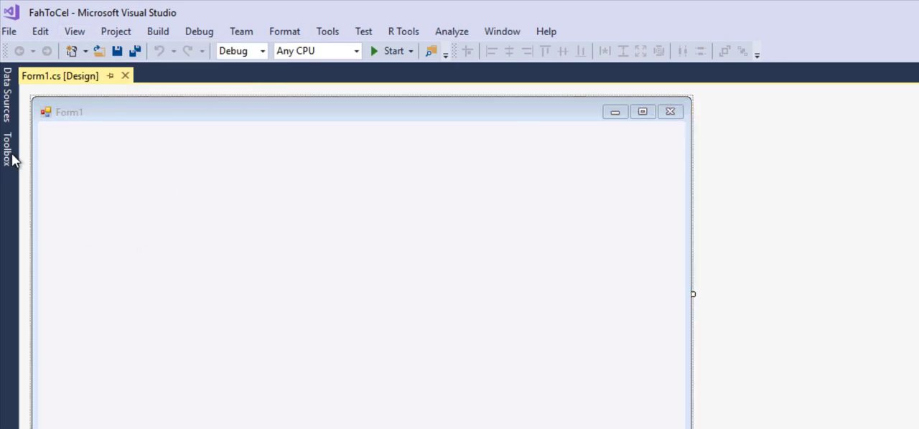
left_click(9, 143)
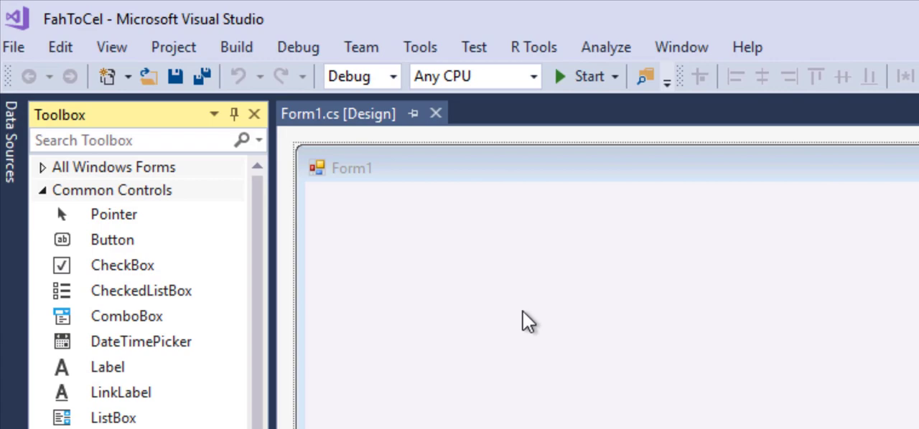
mouse_move(279, 227)
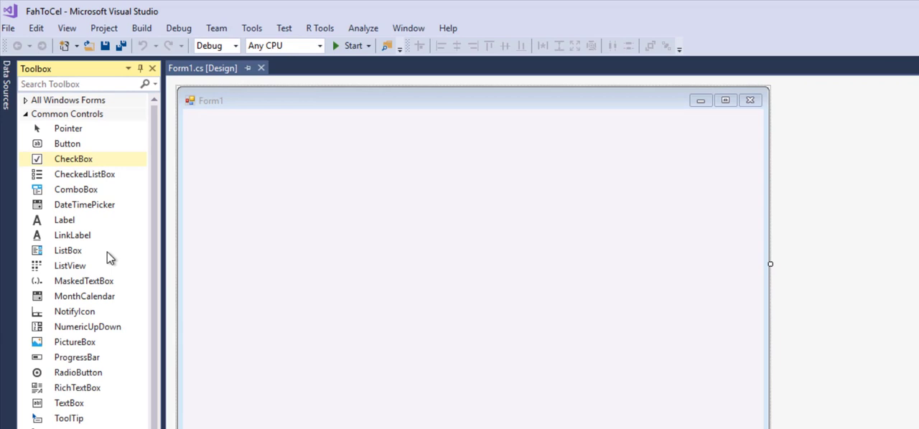
mouse_move(65, 221)
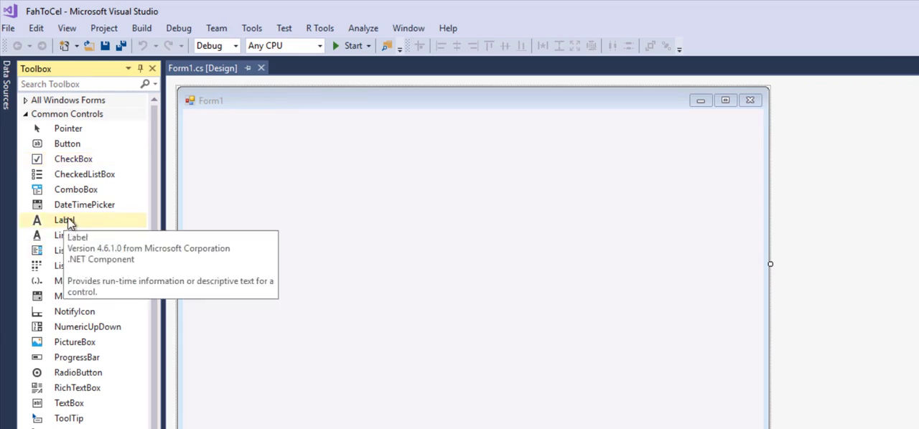
mouse_move(225, 235)
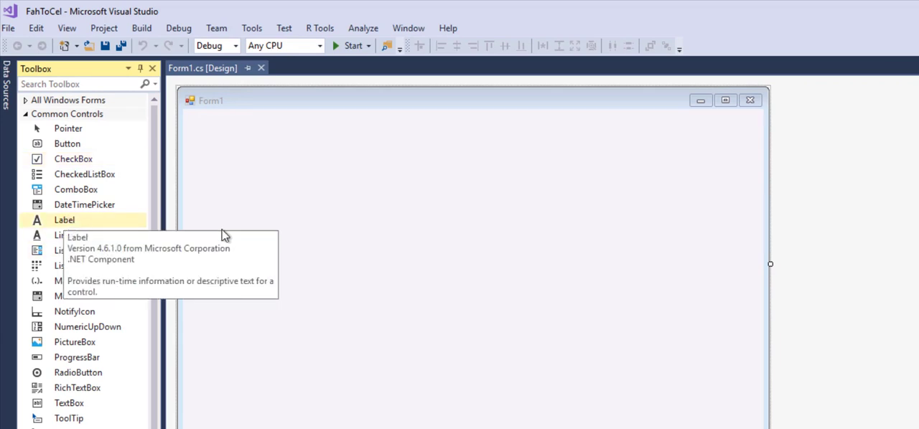
mouse_move(63, 221)
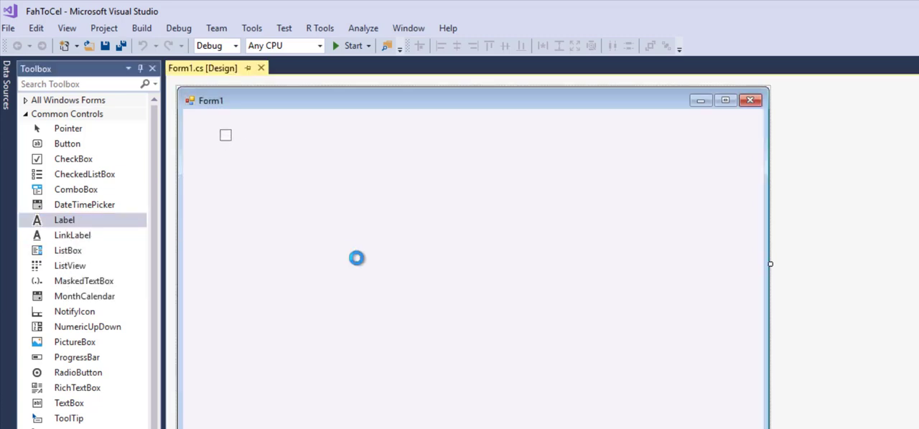
Place a label near the form's top-left and draw a wide button below it.
left_click(225, 135)
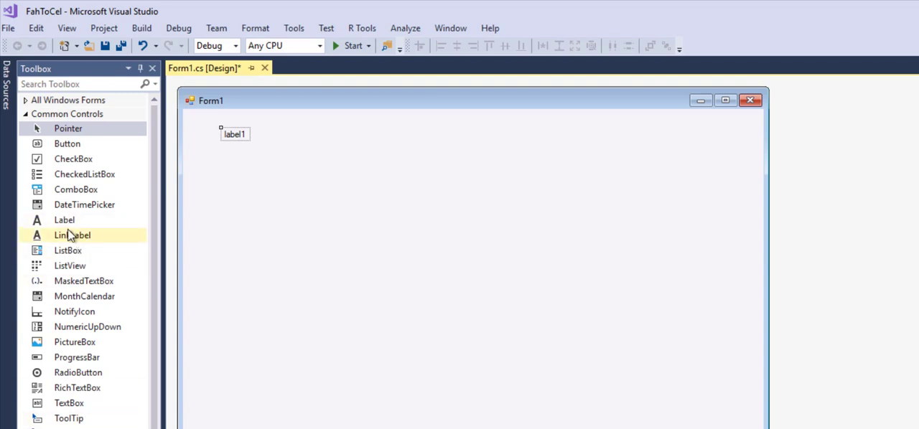
mouse_move(63, 220)
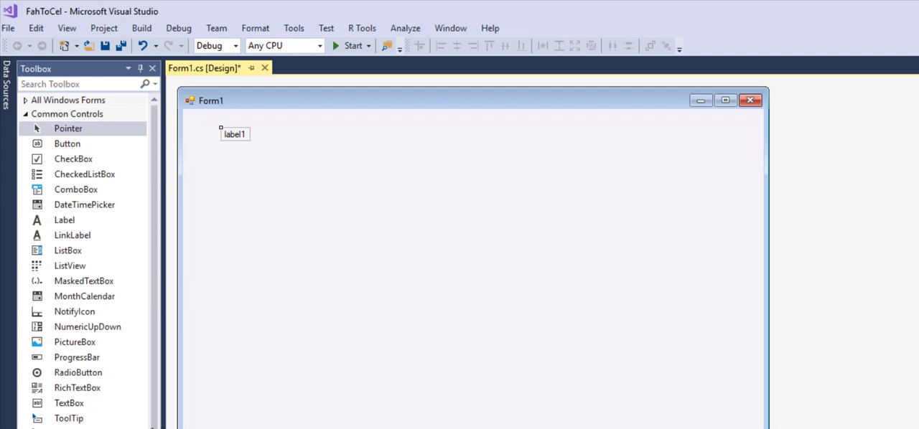
mouse_move(69, 402)
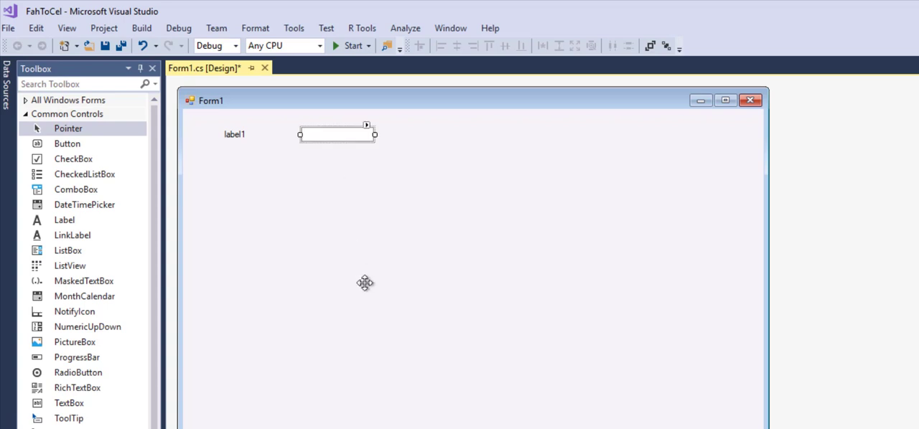
mouse_move(172, 103)
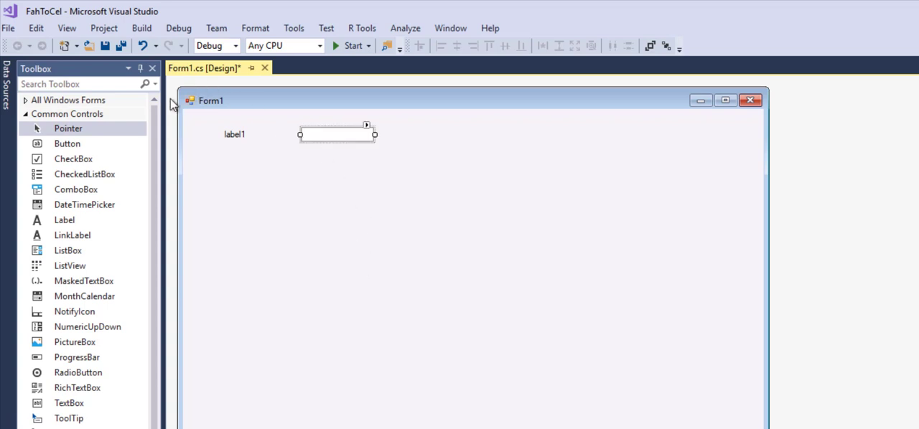
mouse_move(66, 144)
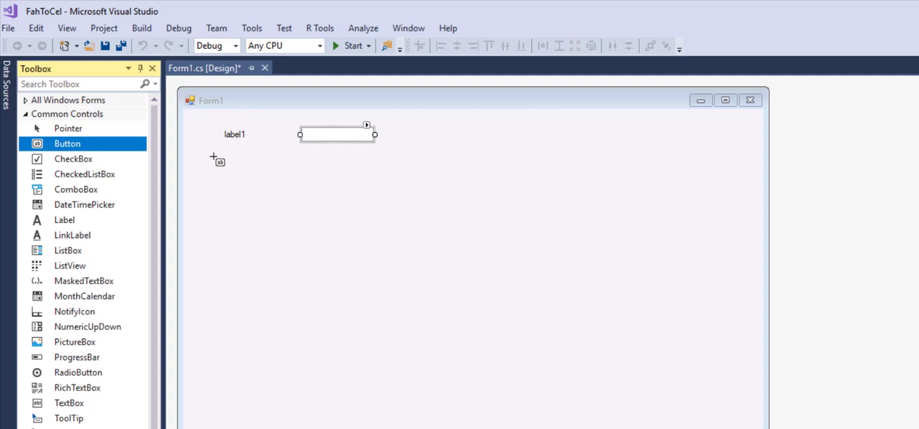
mouse_move(256, 179)
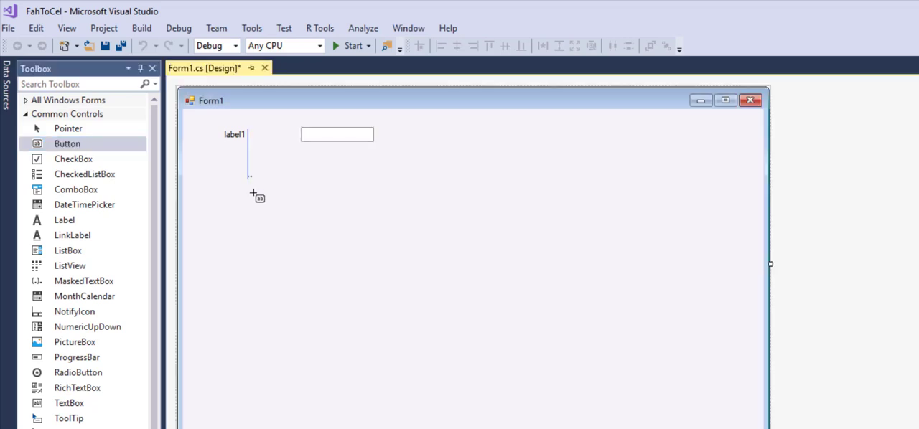
left_click_drag(251, 175, 344, 207)
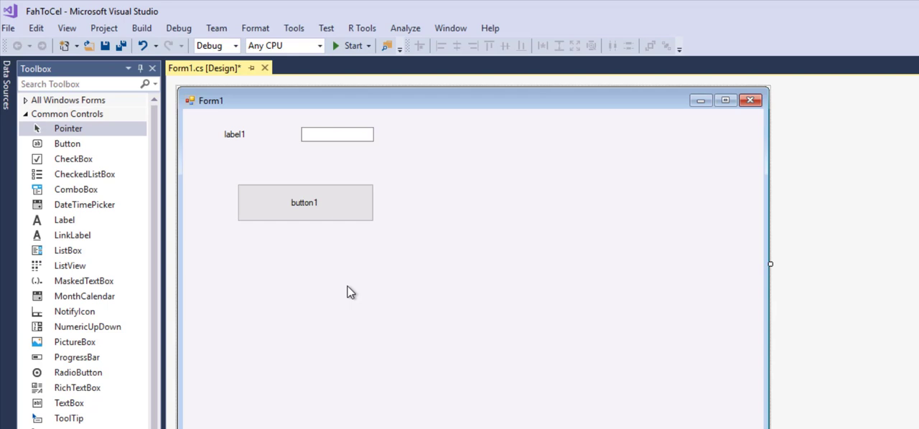
mouse_move(241, 137)
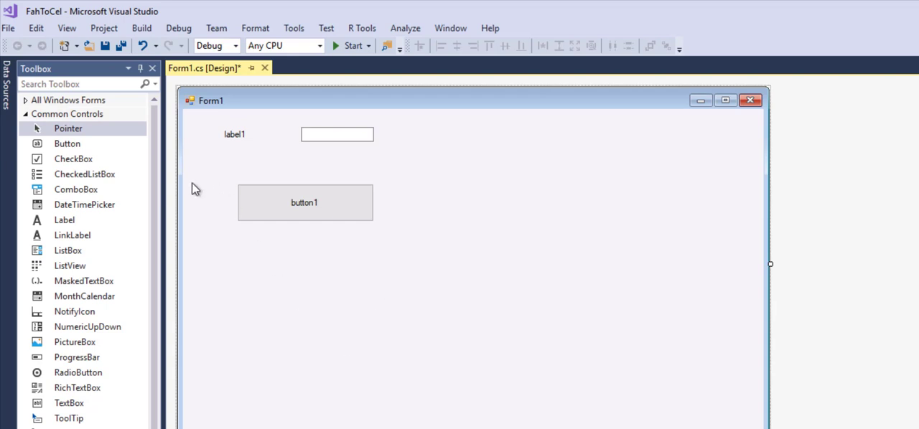
mouse_move(198, 129)
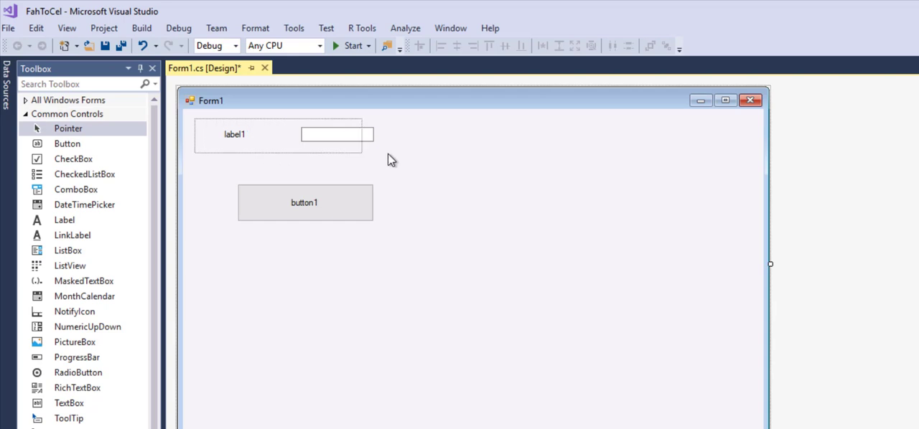
Copy the first label and its text box and paste a duplicate via the Edit menu.
left_click(336, 135)
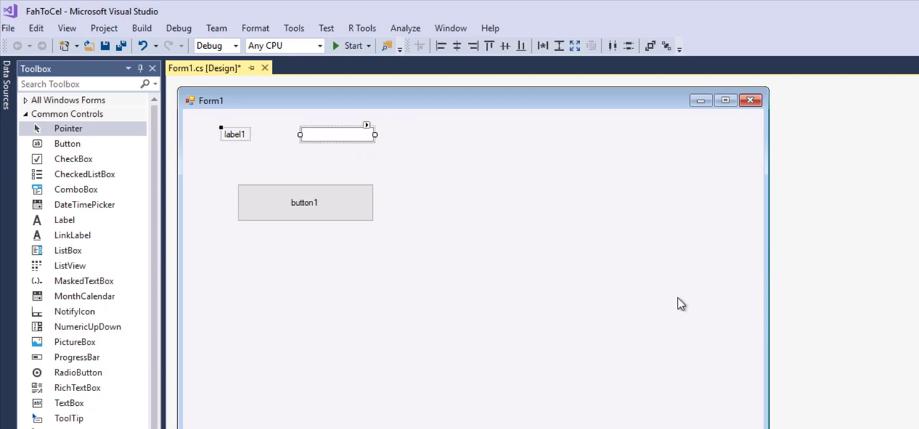
mouse_move(92, 25)
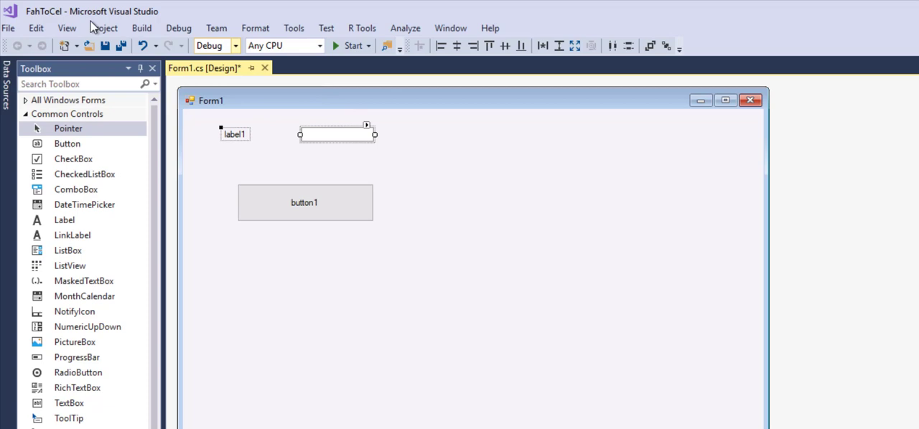
left_click(35, 28)
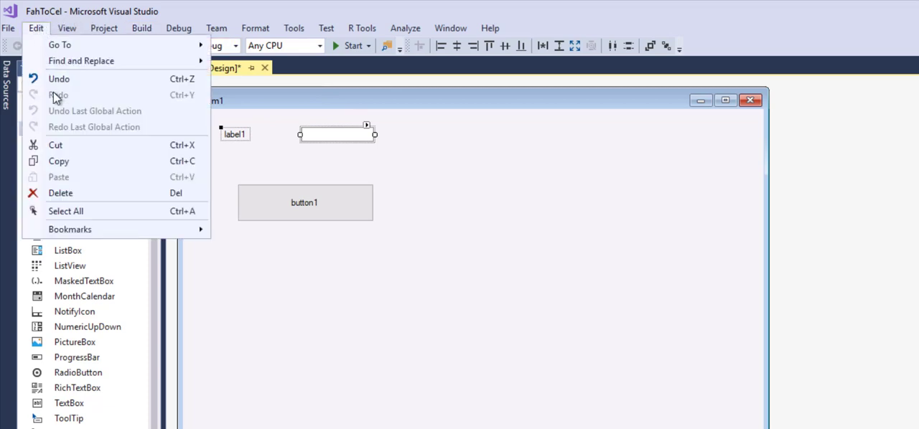
mouse_move(59, 161)
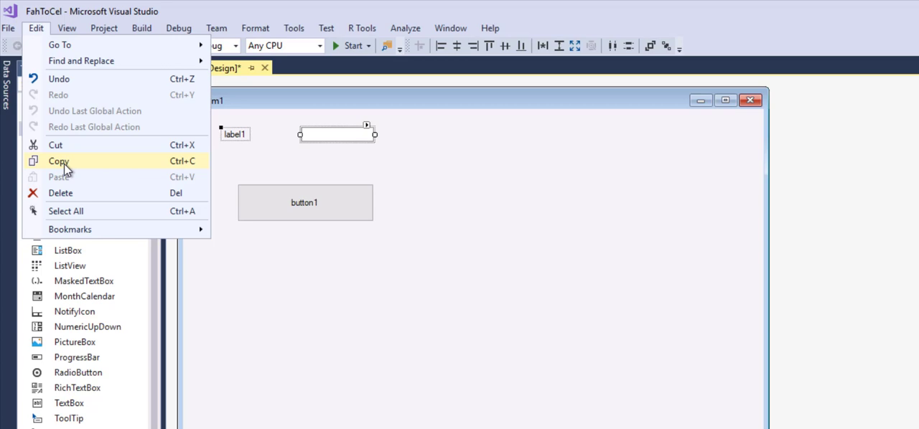
key("Escape")
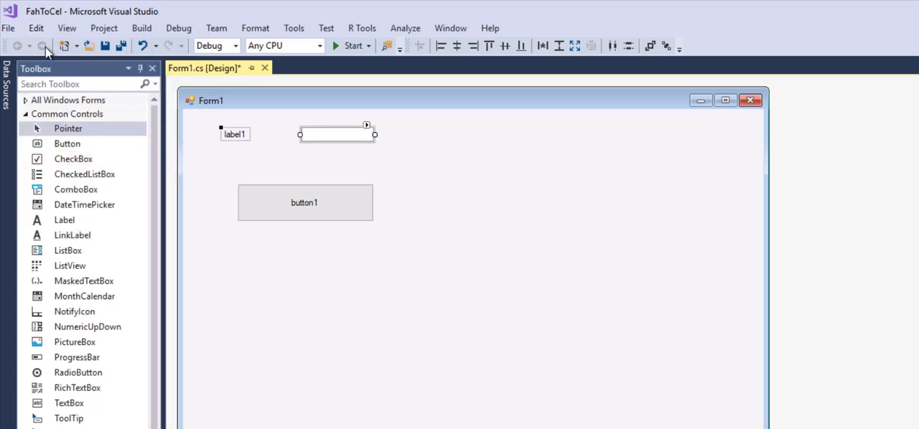
left_click(35, 29)
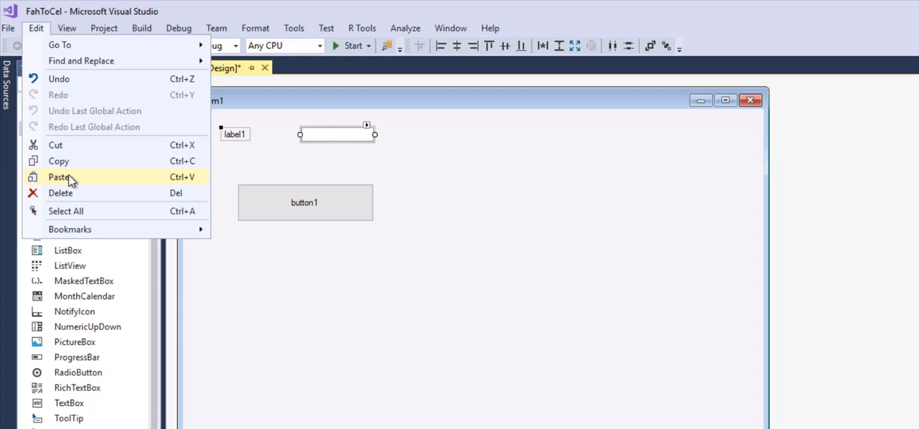
left_click(59, 178)
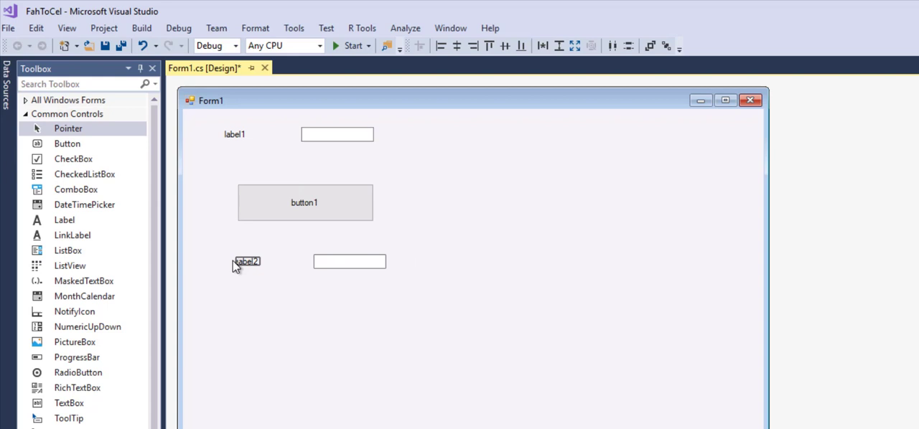
Move the pasted label and text box below the button, aligned with the first pair.
left_click(247, 261)
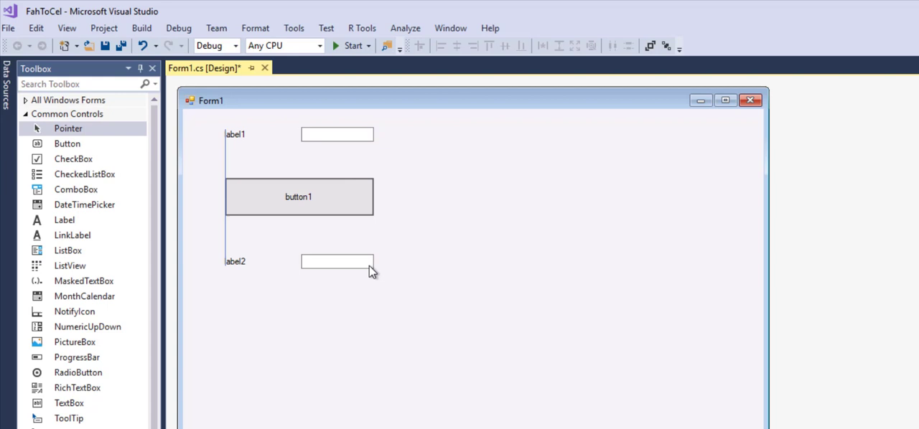
left_click(571, 254)
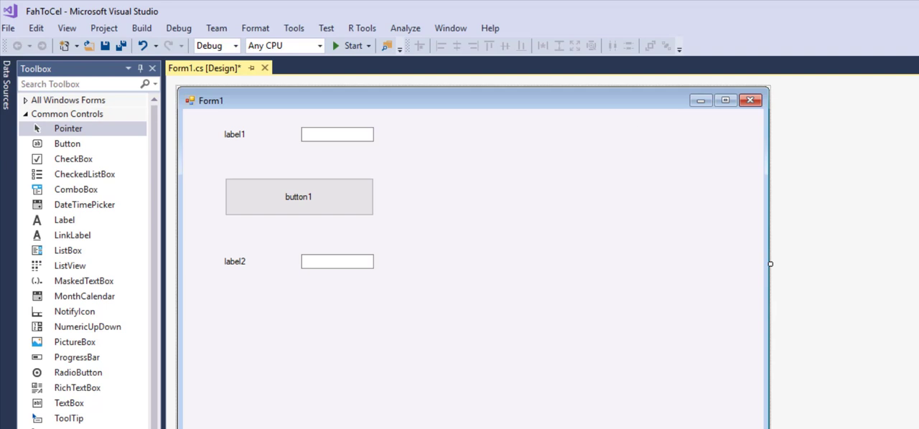
mouse_move(577, 381)
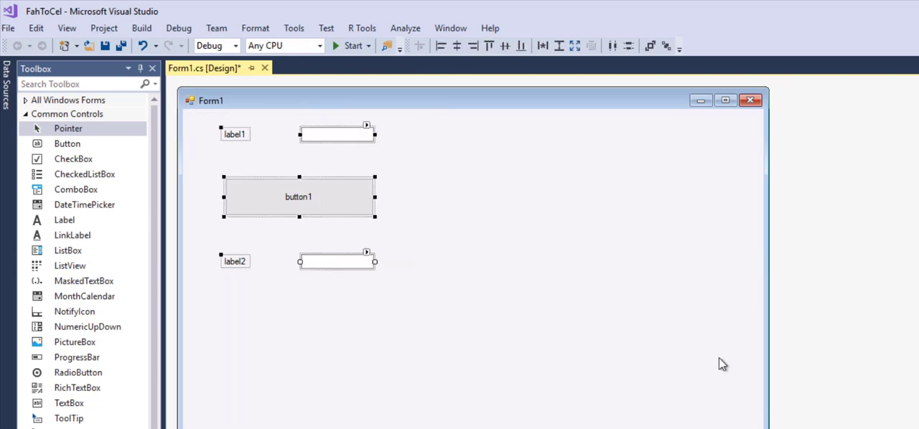
Select every control and set their Font Size to 20 in the Properties window.
left_click(213, 155)
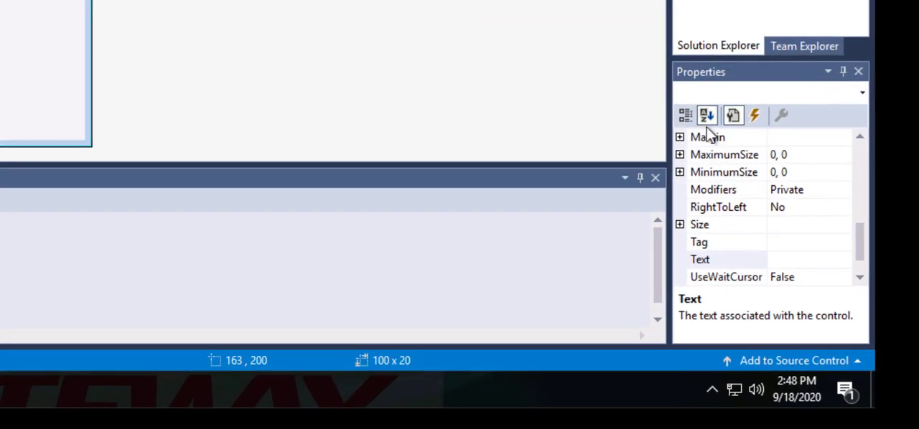
mouse_move(706, 115)
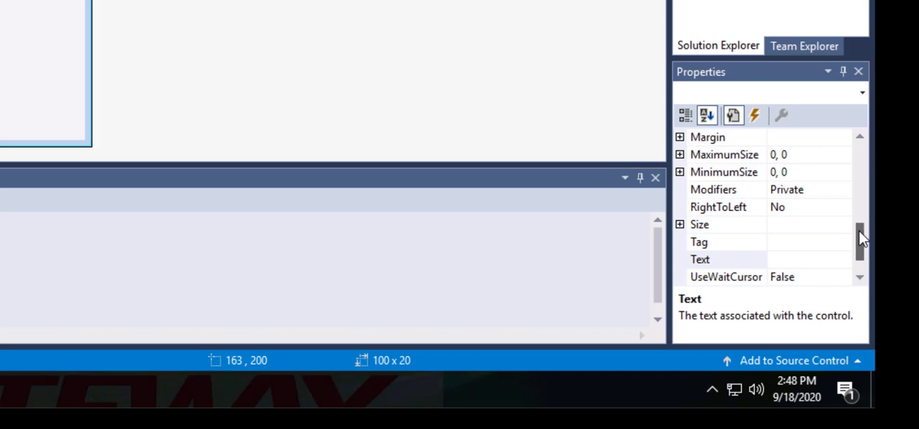
scroll("up", 3)
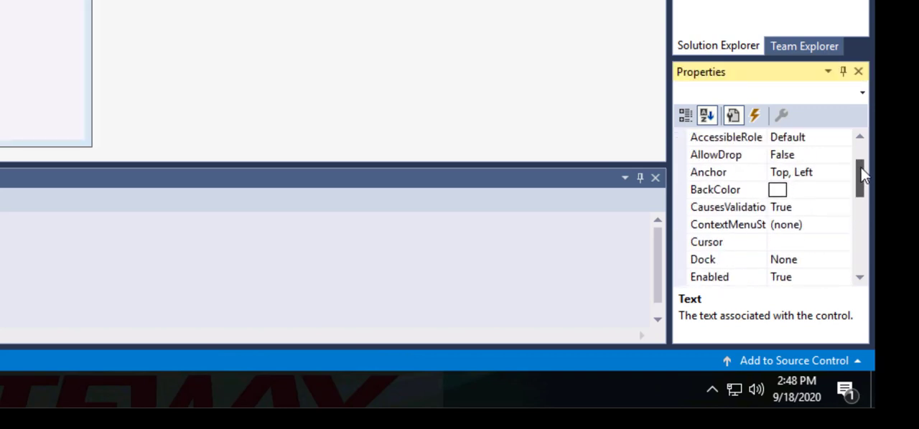
scroll("down", 3)
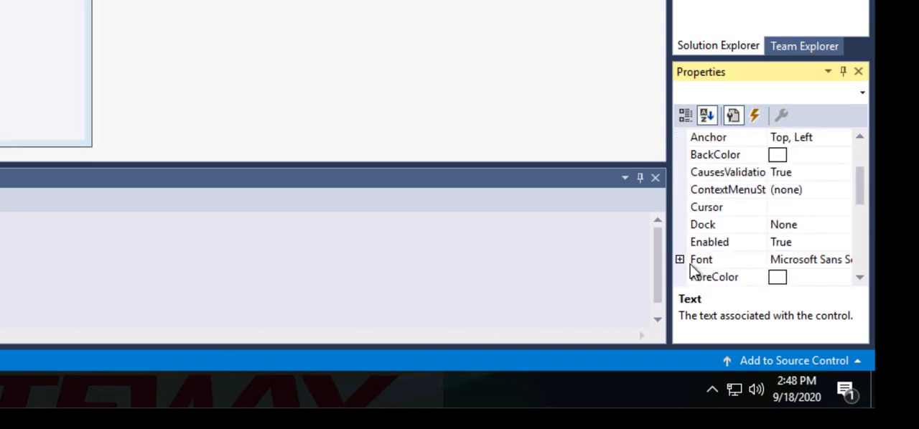
left_click(681, 258)
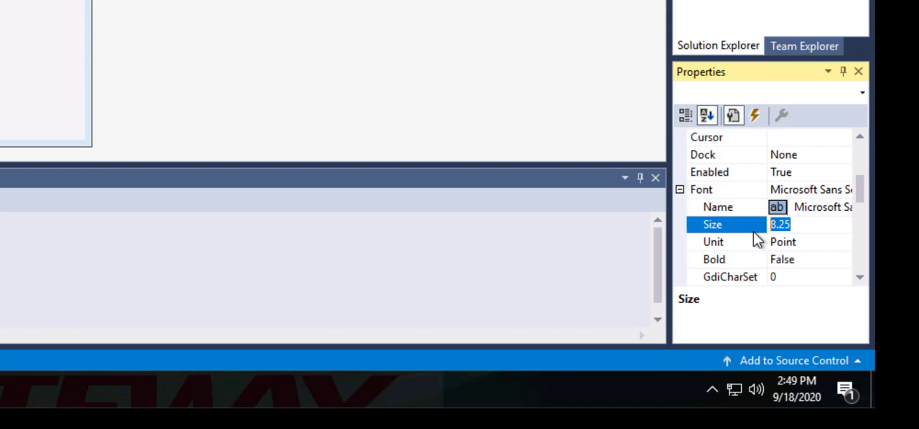
mouse_move(752, 242)
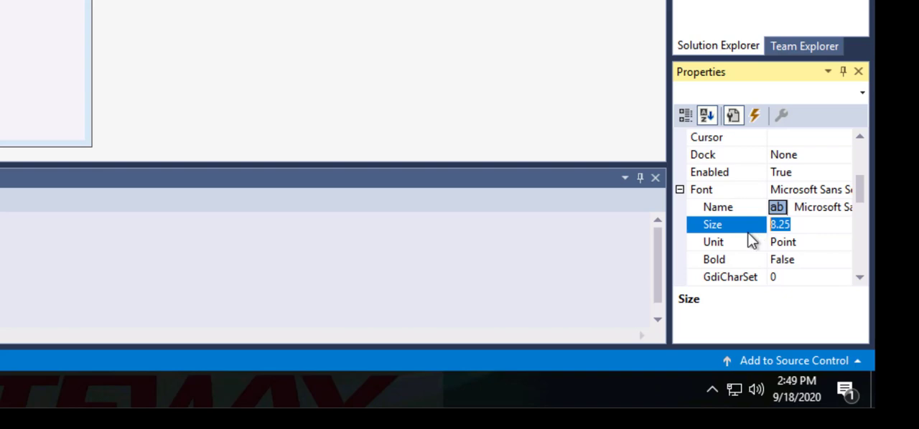
type("20")
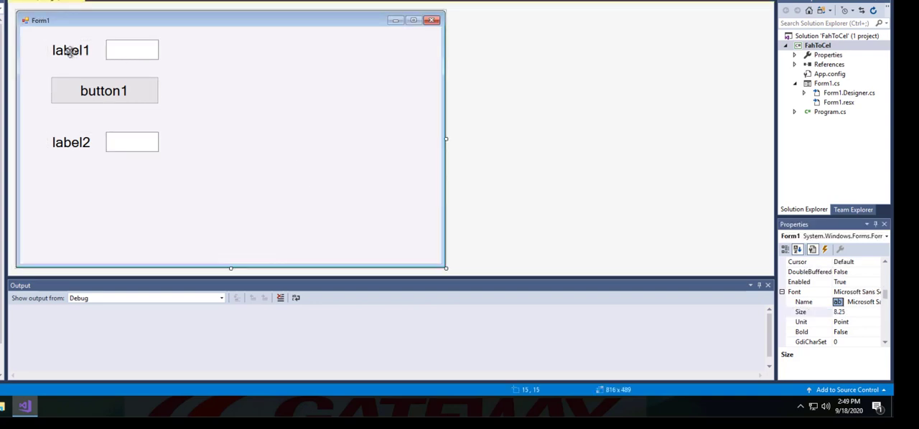
Set the first label's Text to F:.
left_click(70, 48)
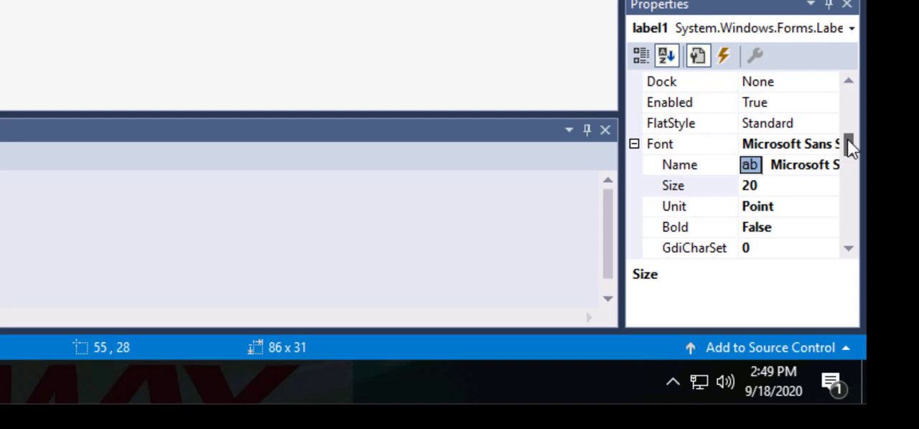
scroll("down", 3)
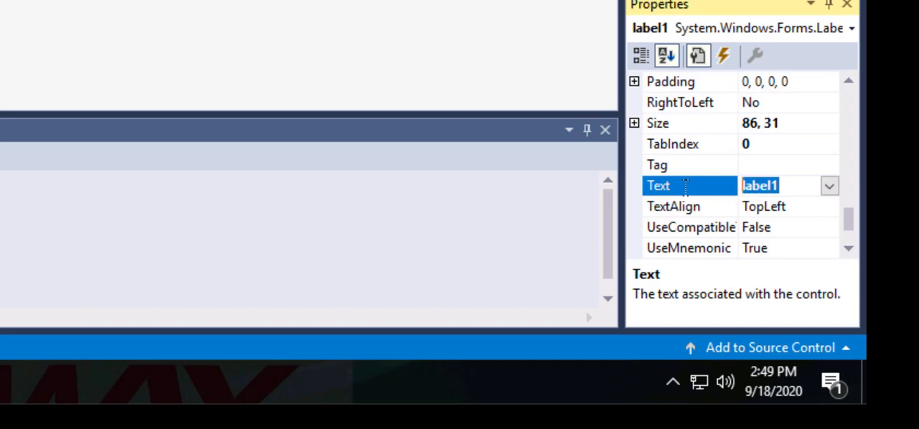
type("F:")
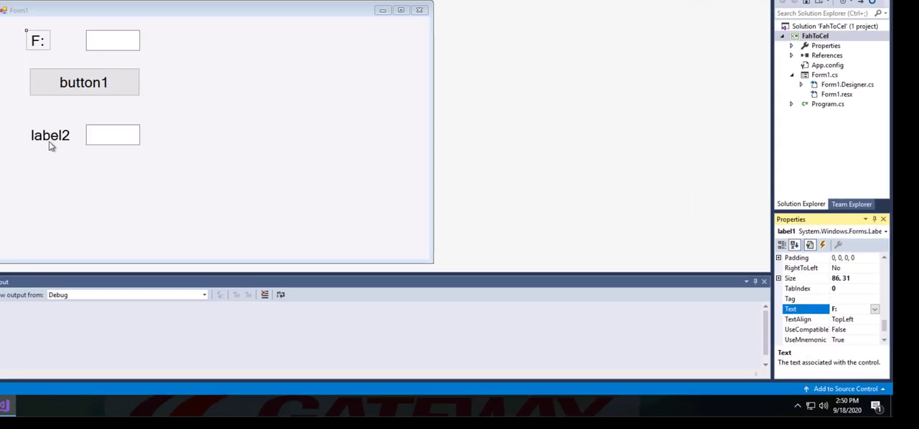
Set the second label's Text to C: and the button's Text to Convert.
left_click(49, 135)
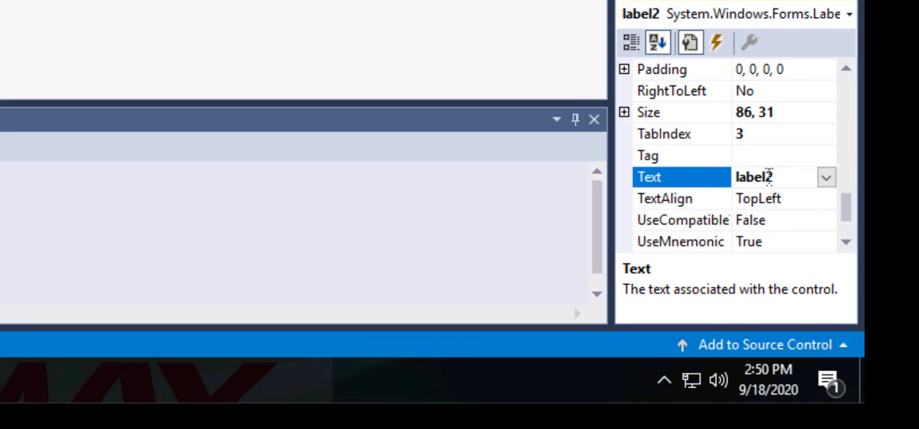
double_click(754, 177)
type("C:")
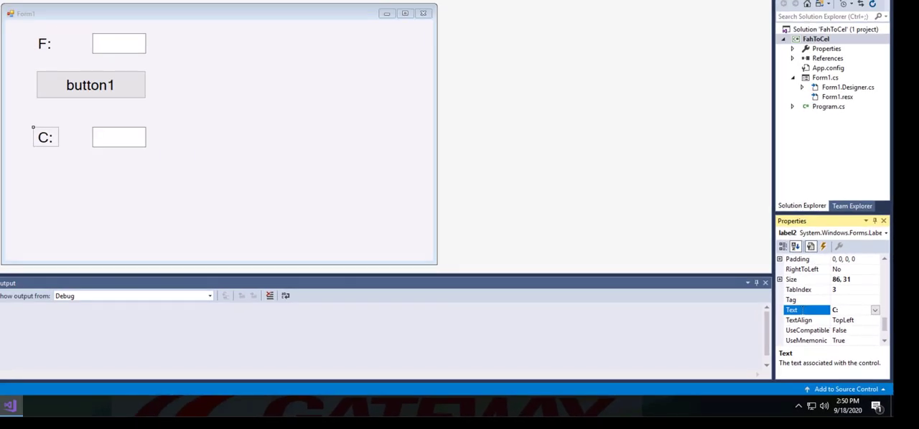
mouse_move(476, 164)
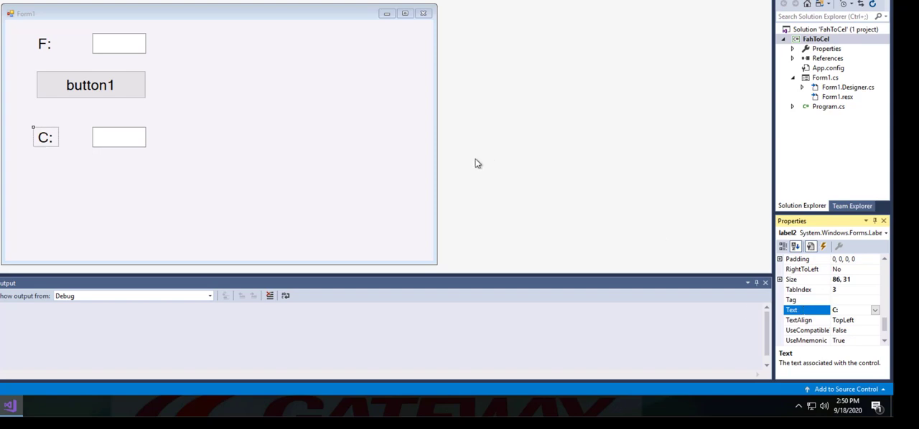
mouse_move(141, 74)
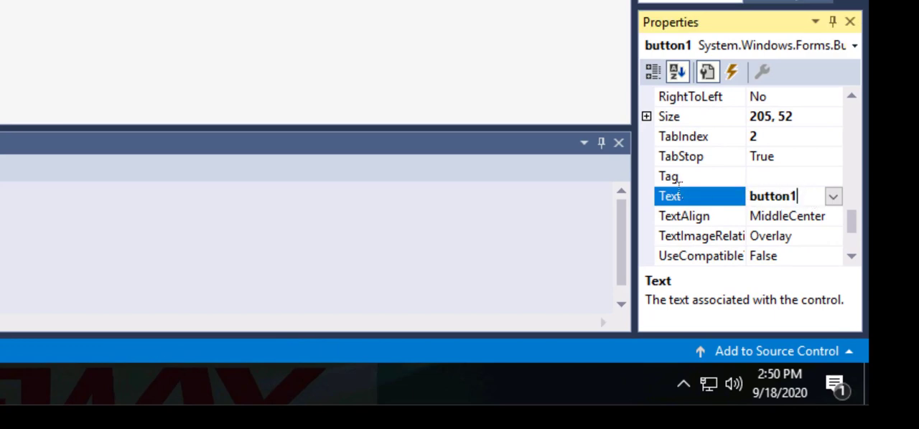
type("Co")
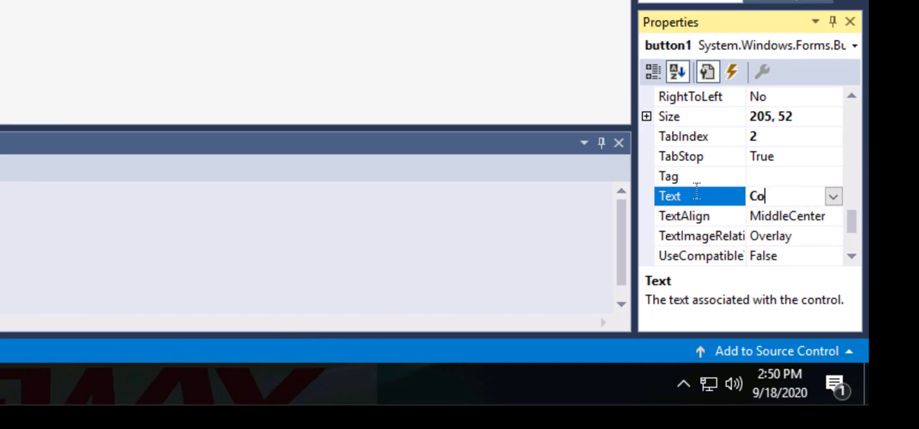
type("nvert")
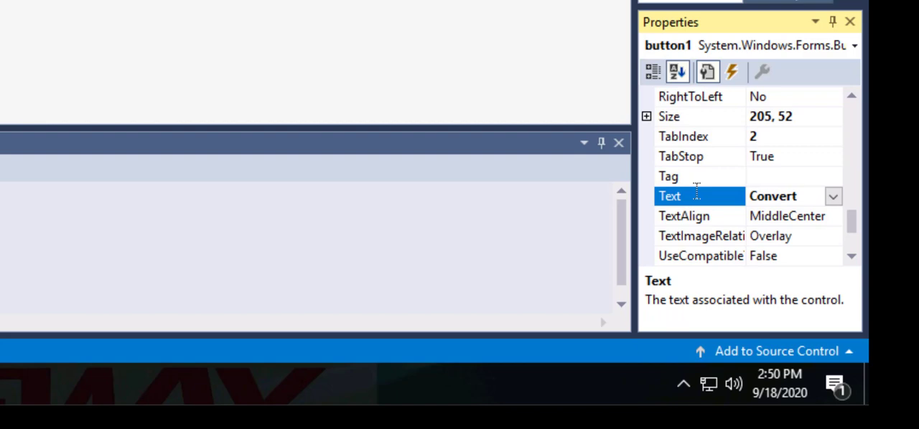
mouse_move(470, 9)
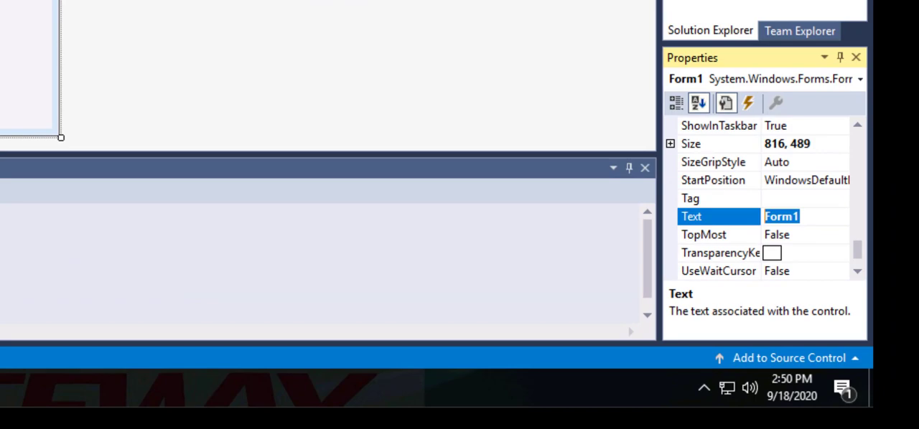
Set the form's title Text to F to C.
type("F to C")
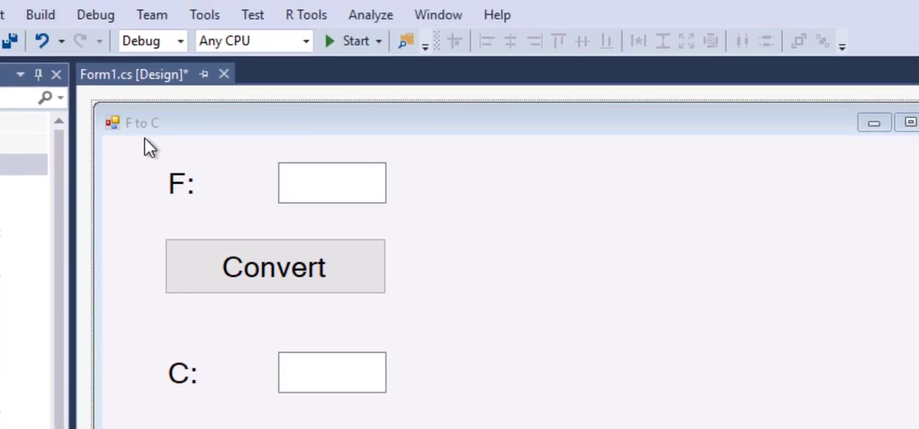
mouse_move(352, 40)
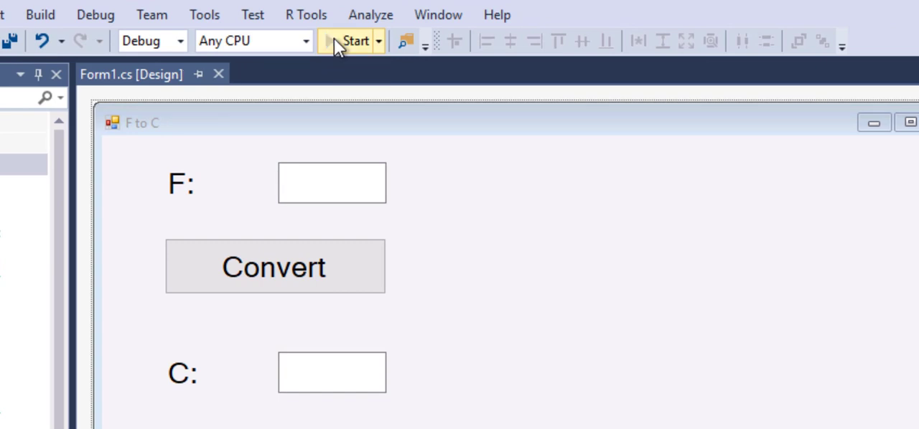
Run the app and enter 56 in the F text box to try the form.
left_click(353, 40)
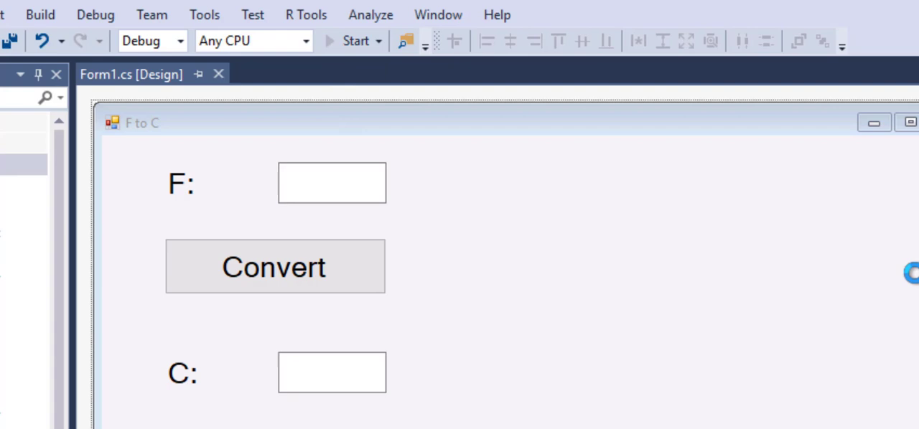
left_click(353, 40)
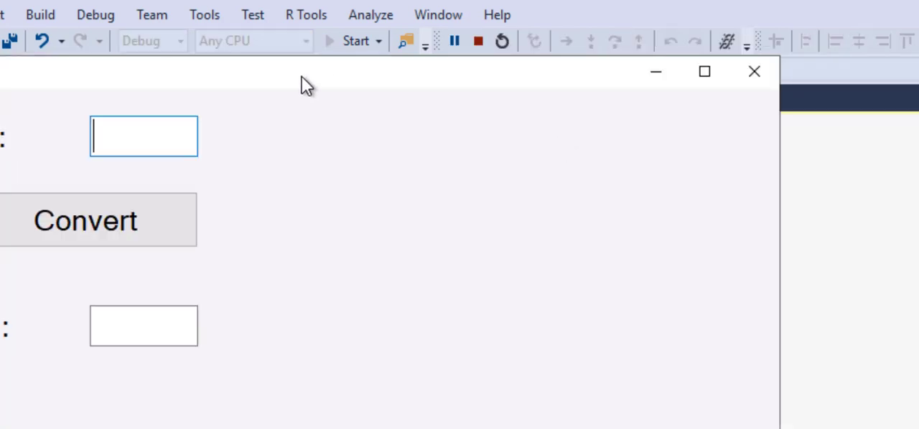
left_click(355, 40)
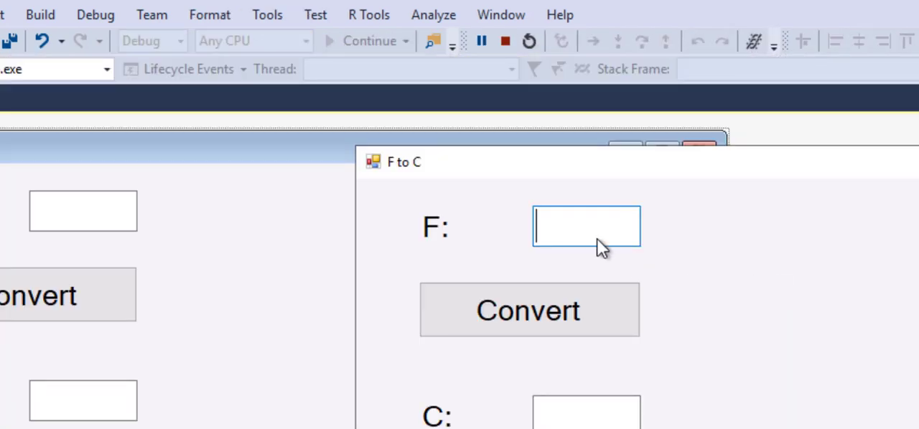
type("56")
left_click(586, 412)
type("3333")
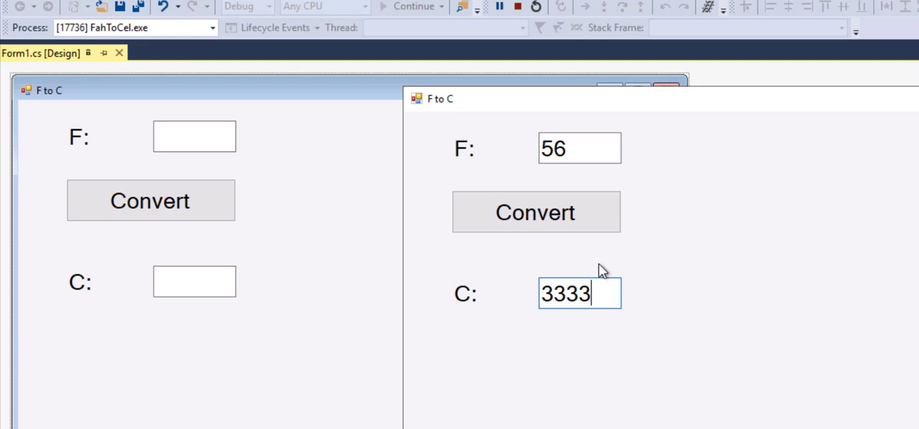
mouse_move(560, 271)
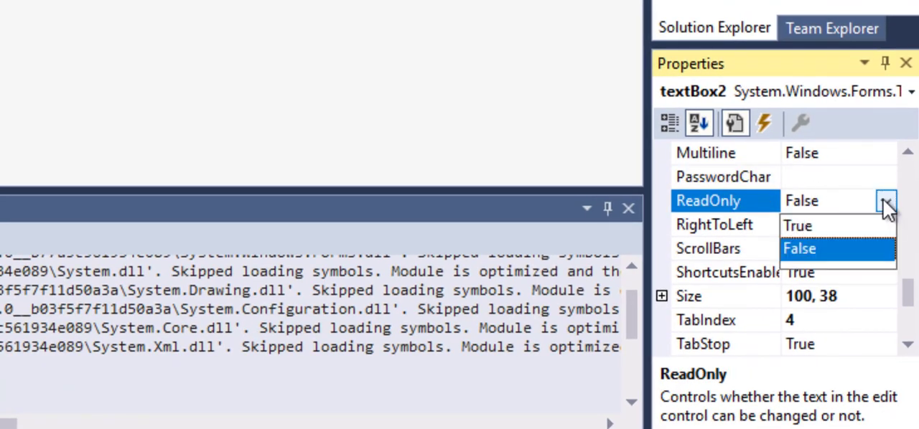
Set the C text box's ReadOnly property to True, then select the F text box.
left_click(796, 223)
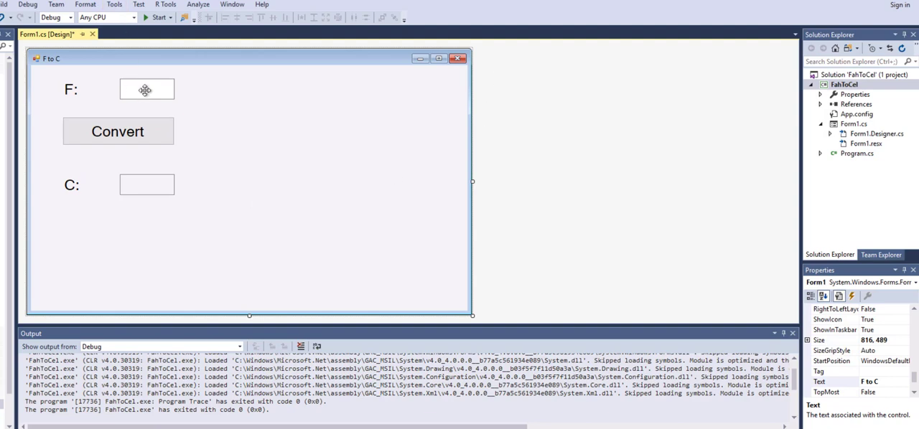
left_click(146, 89)
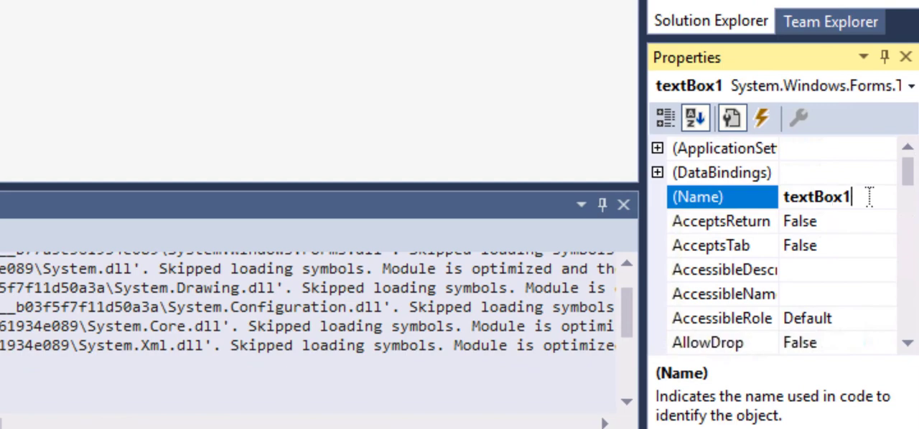
Change the F text box's (Name) to textF, then select the C box to rename it textC.
key("BackSpace")
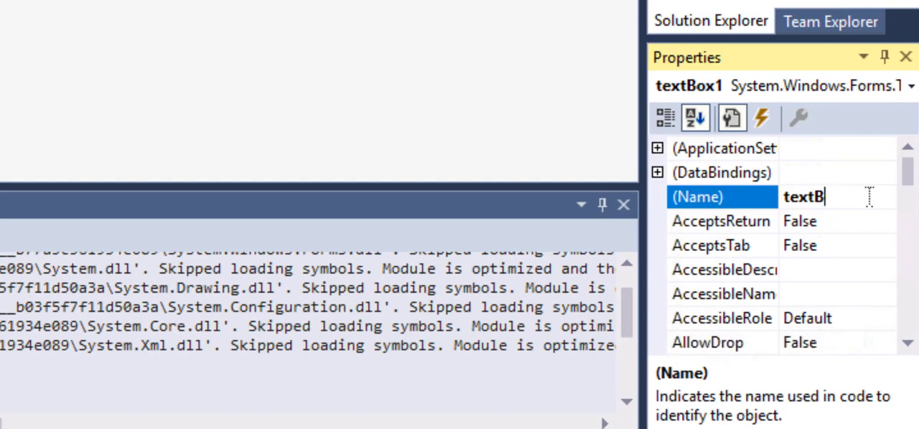
key("Backspace")
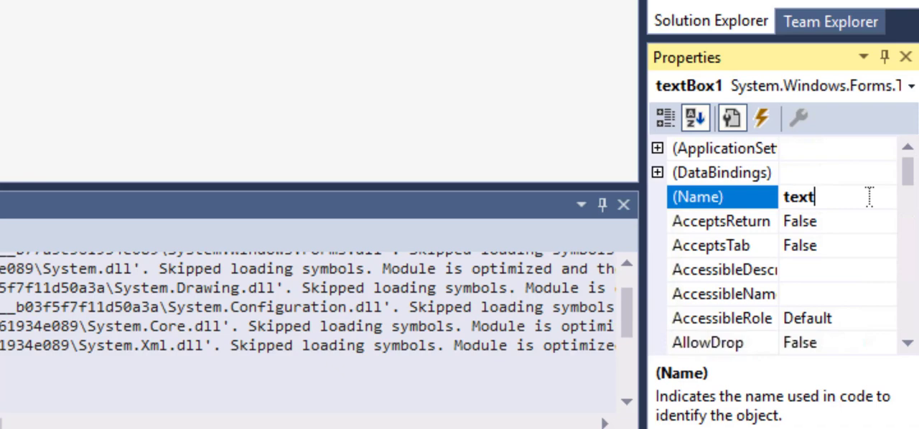
mouse_move(759, 194)
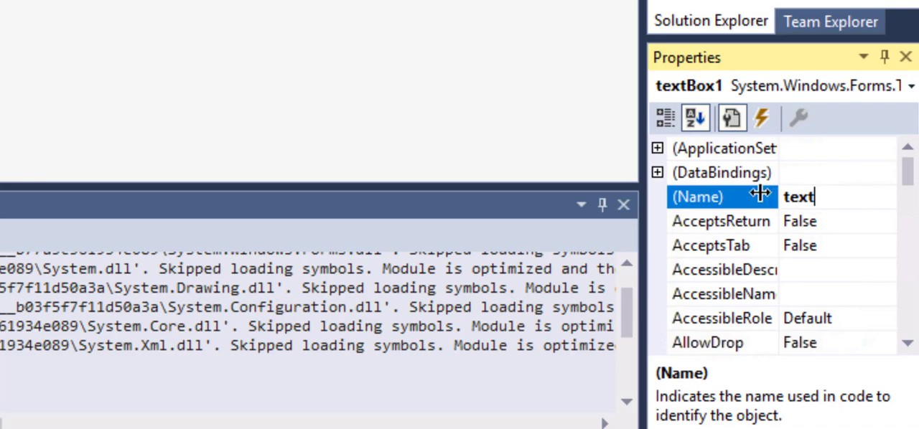
type("F")
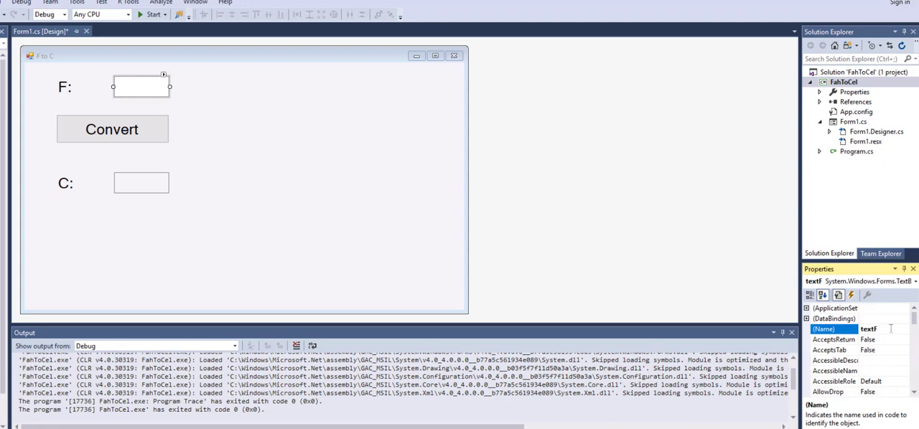
left_click(141, 182)
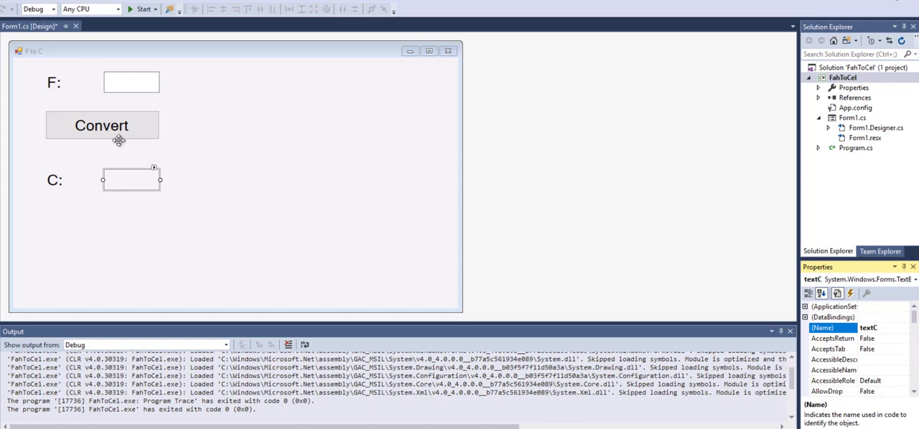
mouse_move(437, 275)
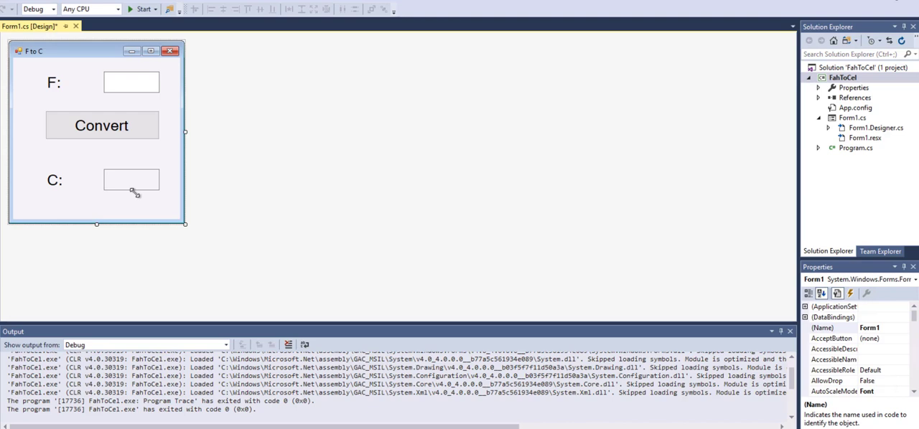
Generate the Convert button's button1_Click handler in Form1.cs.
left_click(132, 180)
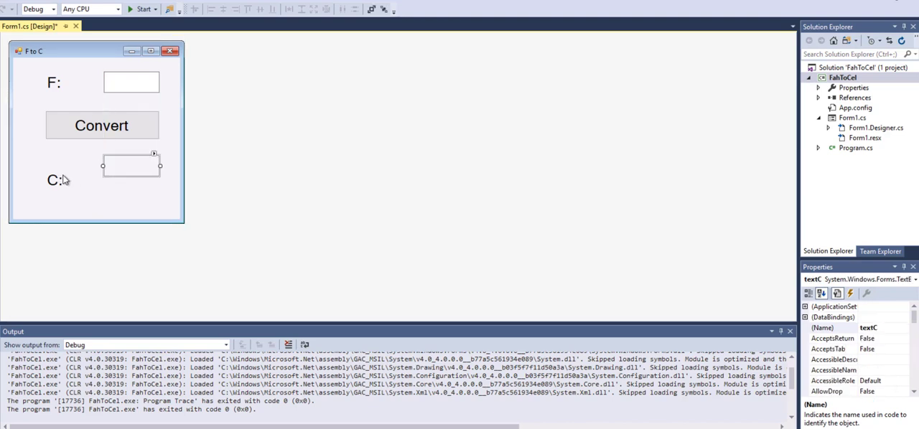
left_click(54, 179)
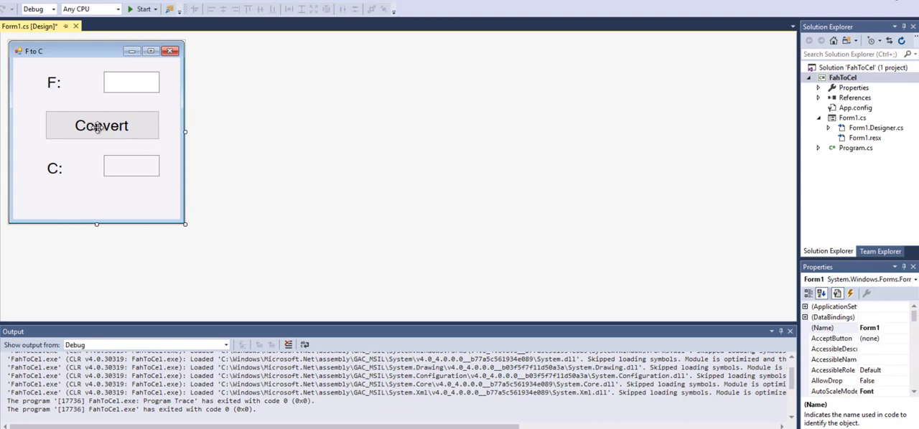
left_click(101, 125)
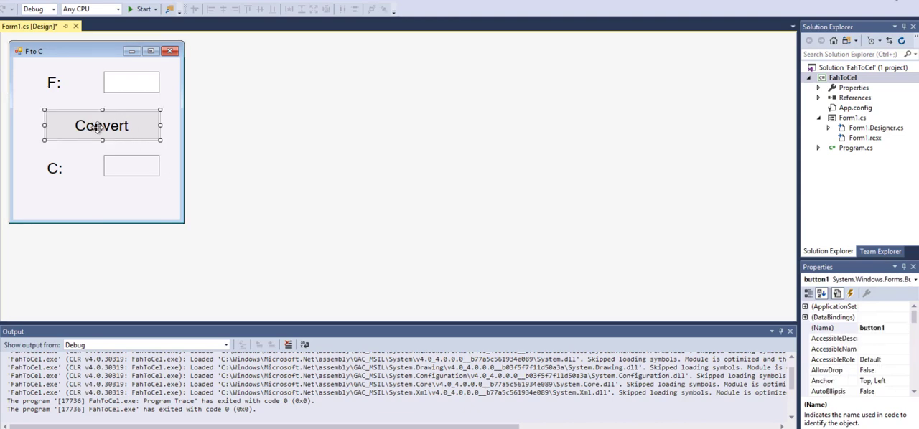
double_click(100, 126)
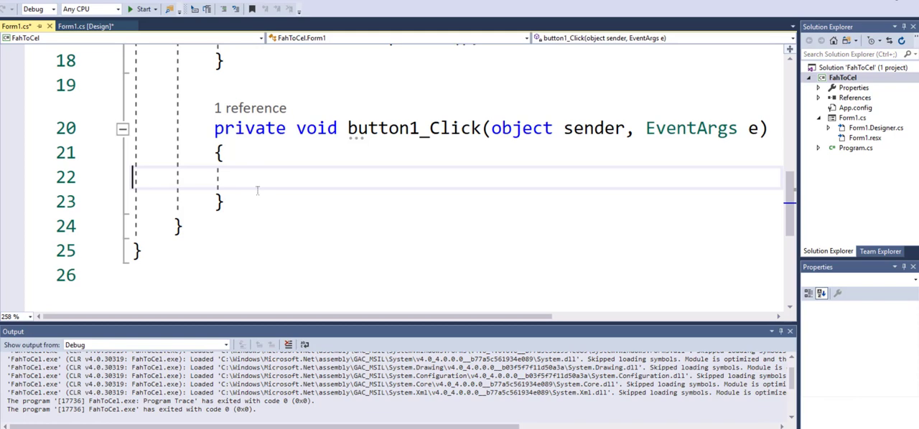
Add the comment '//C = (5/9)*(F-32)' and declare 'double c = 0.0, f = 0.0;' in button1_Click.
type("//C = (5/9)*(F-32)")
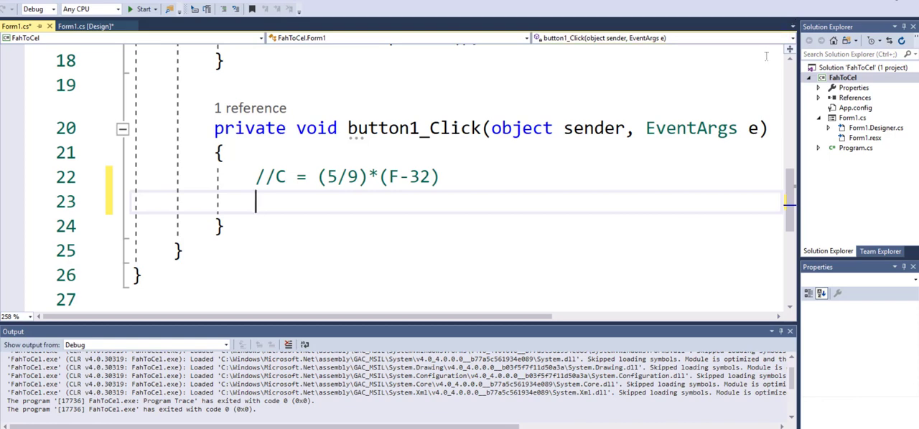
mouse_move(728, 169)
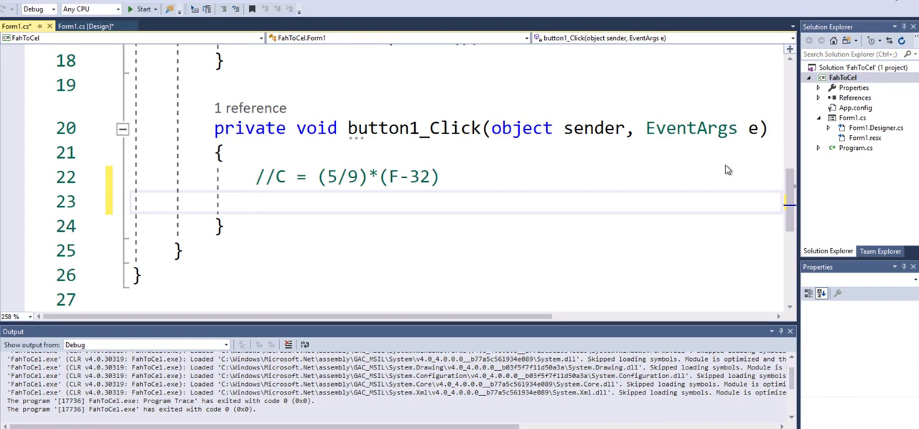
left_click(255, 201)
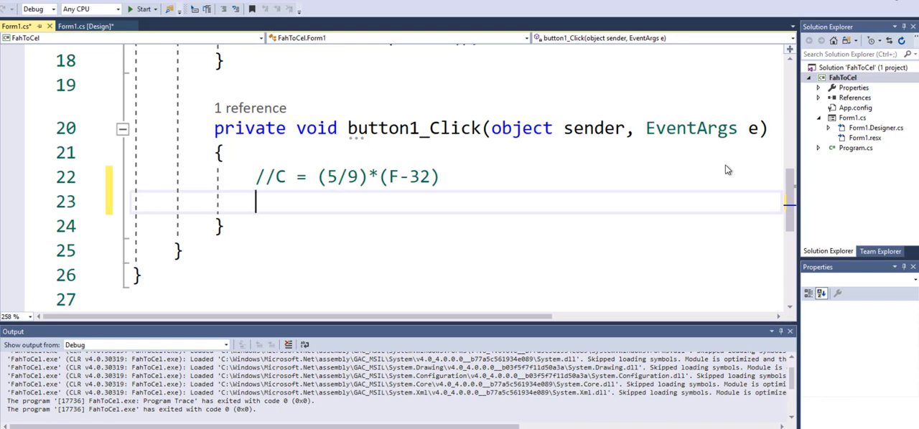
type("double")
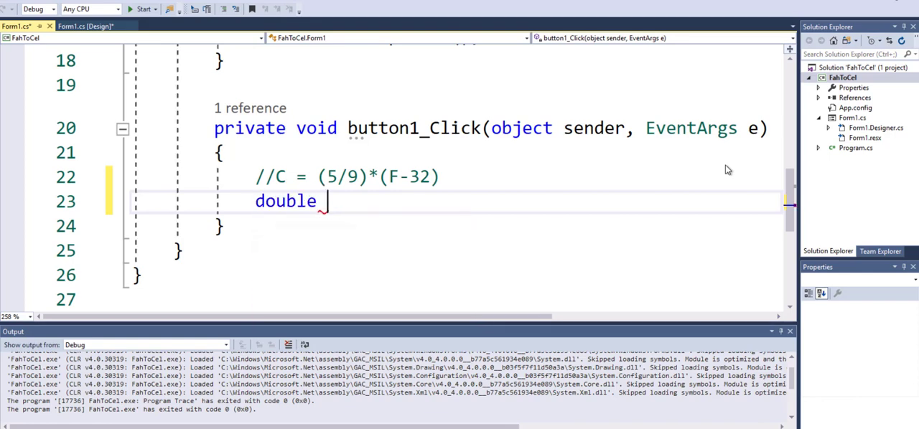
type("c = 0")
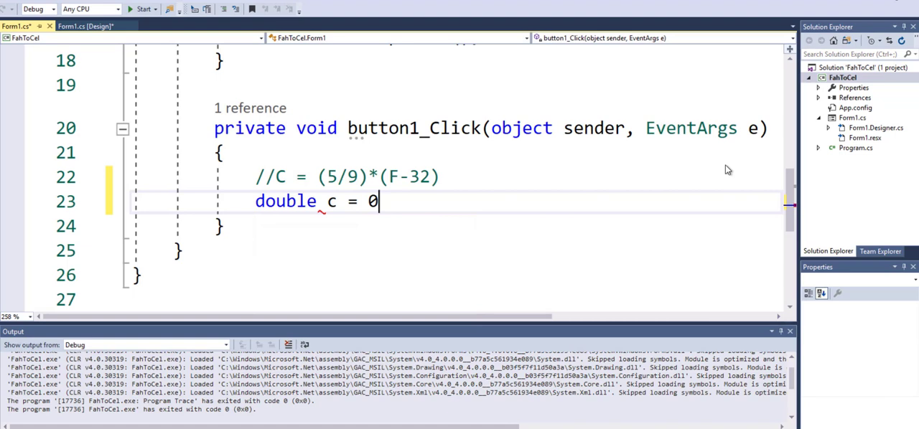
type(".0,")
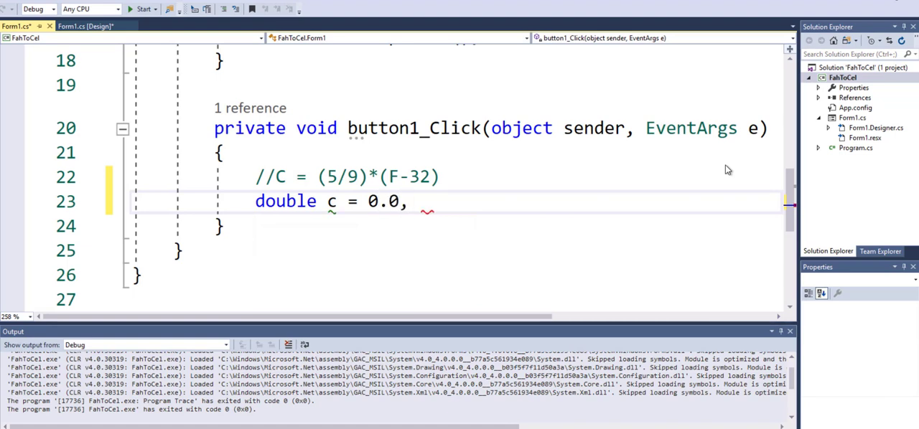
type("f=0.0'")
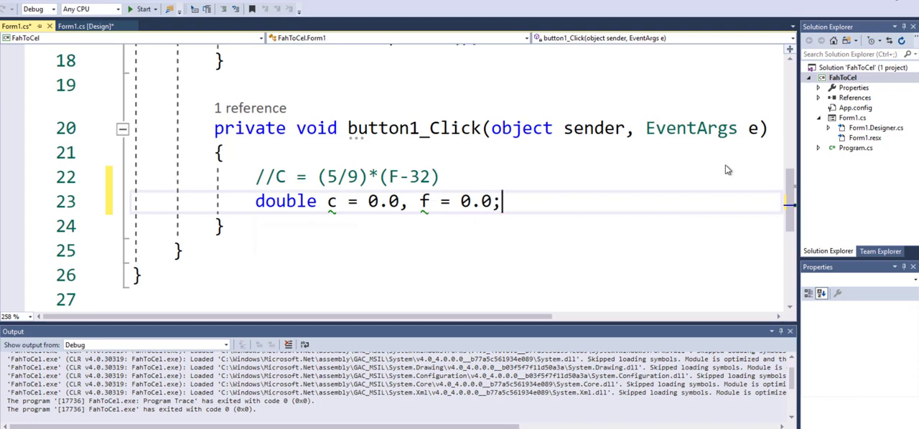
key("Return")
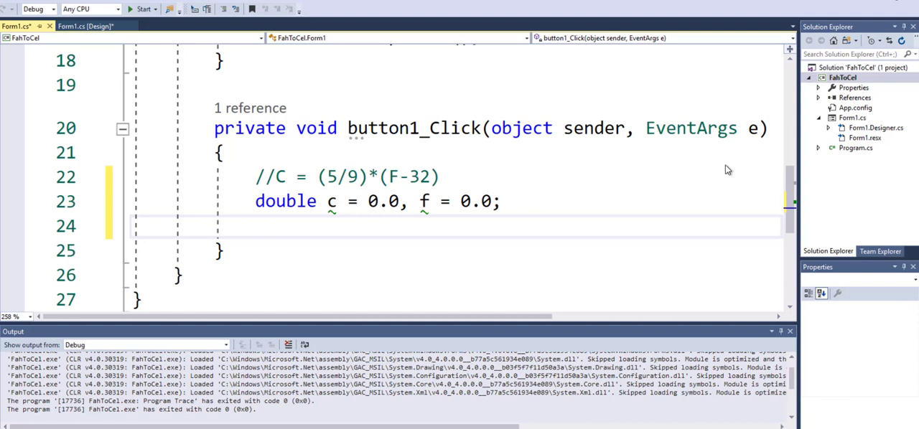
left_click(255, 226)
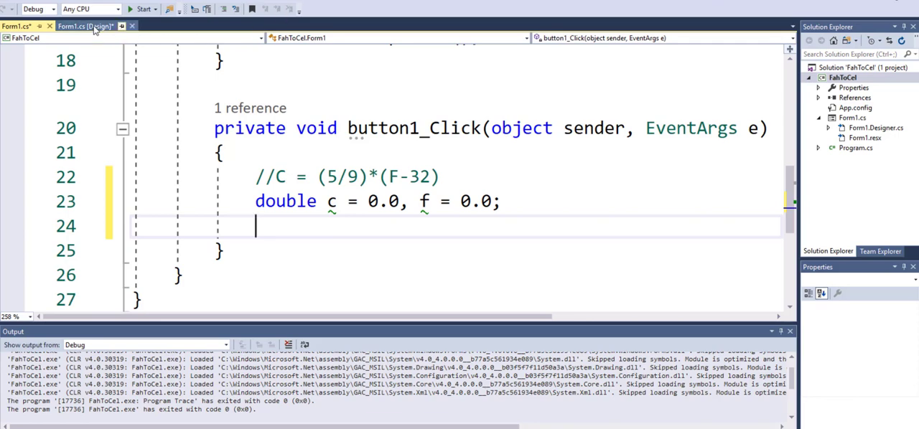
left_click(85, 26)
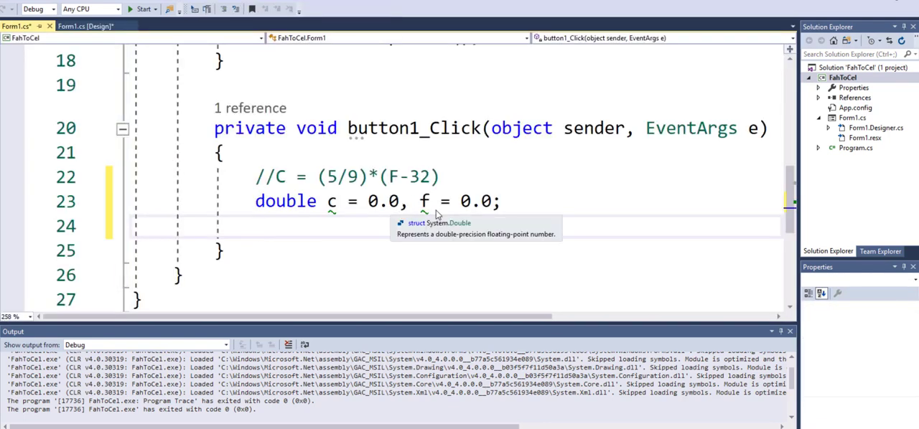
mouse_move(359, 191)
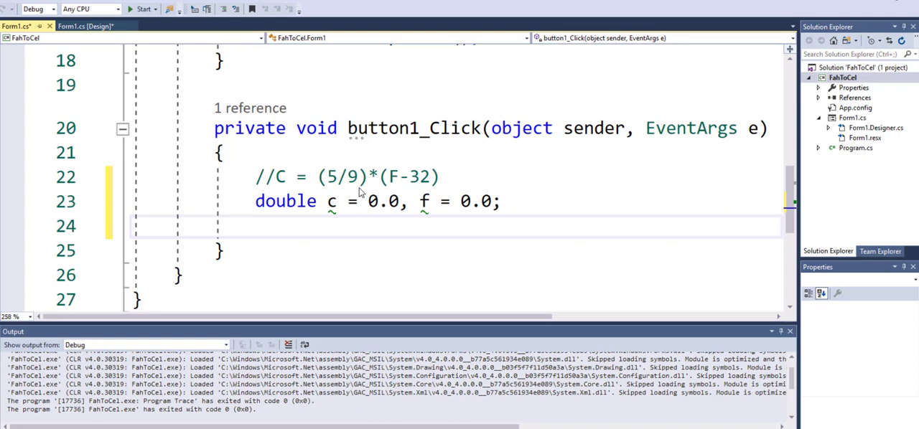
mouse_move(524, 341)
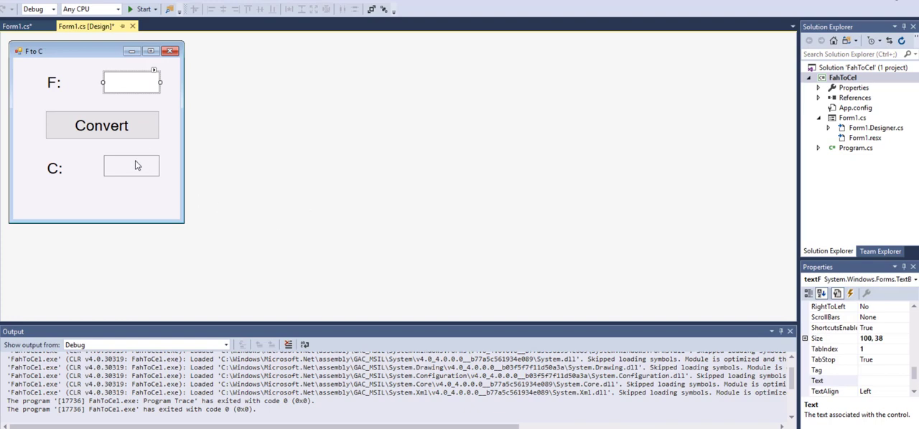
left_click(132, 165)
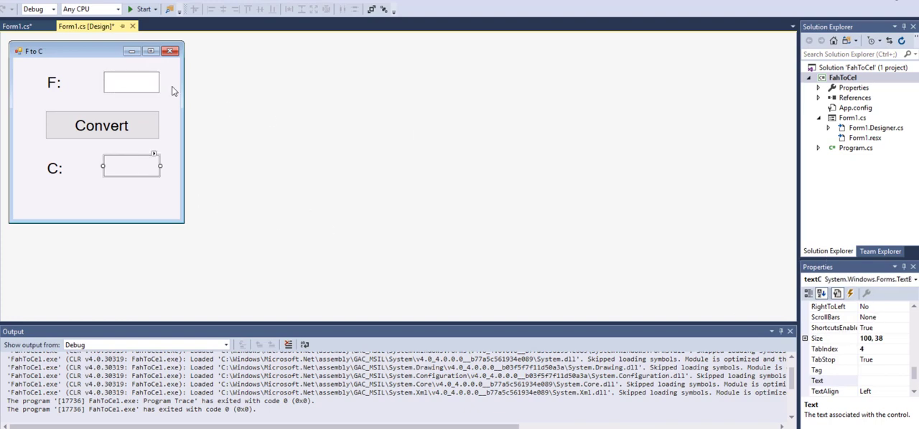
left_click(16, 25)
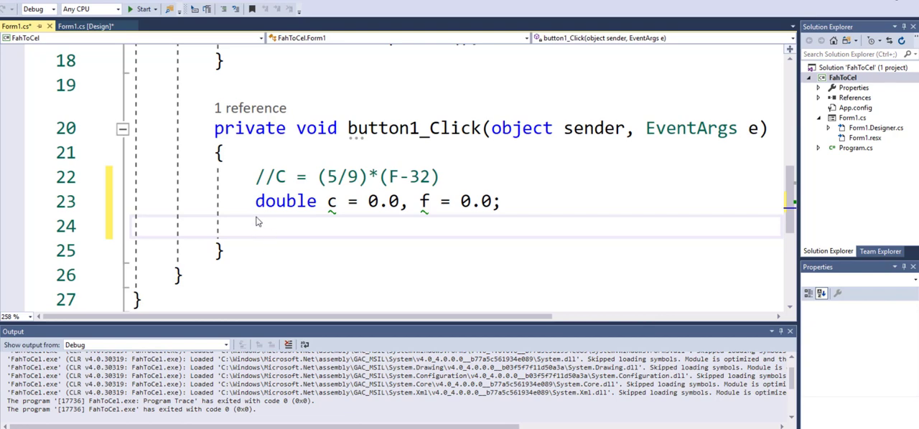
Write 'f = Convert.ToDouble(textF.Text);' to read the Fahrenheit box as a double.
type("f =")
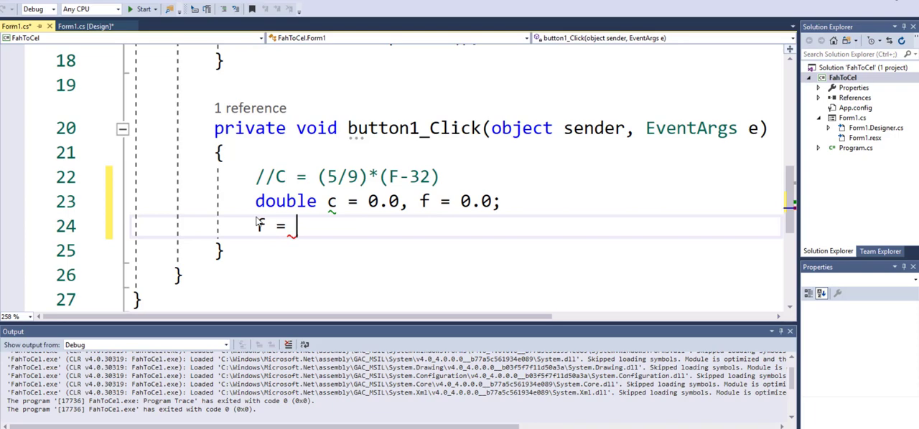
type("textF;")
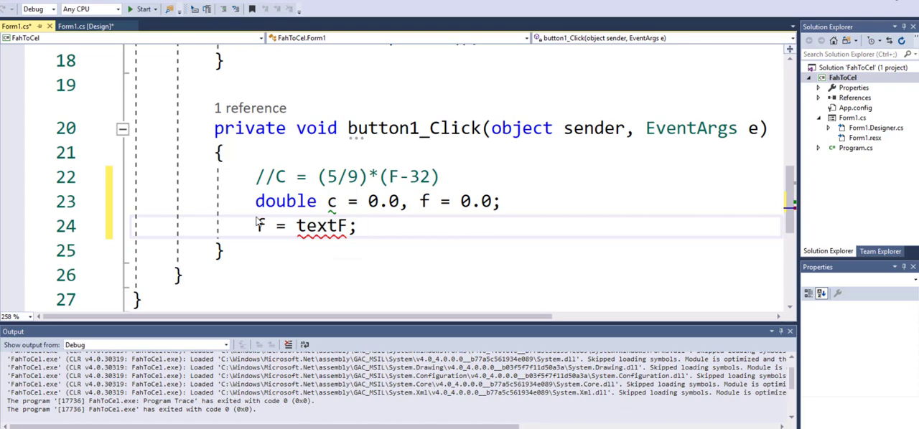
left_click(356, 225)
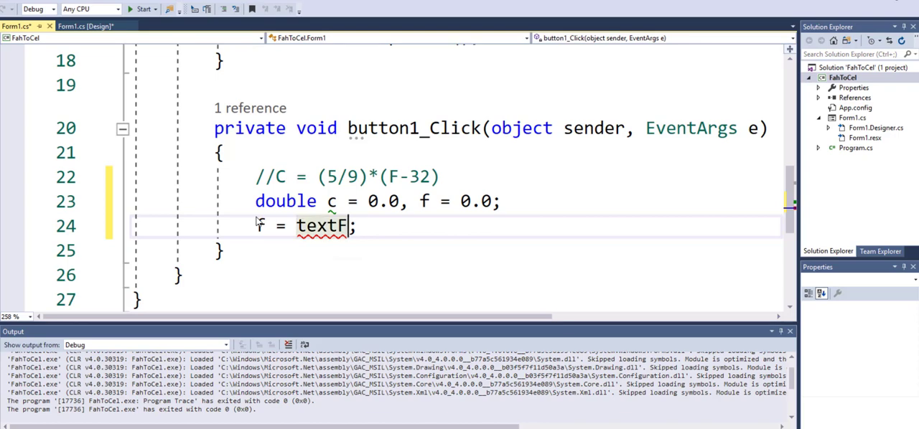
type(".T")
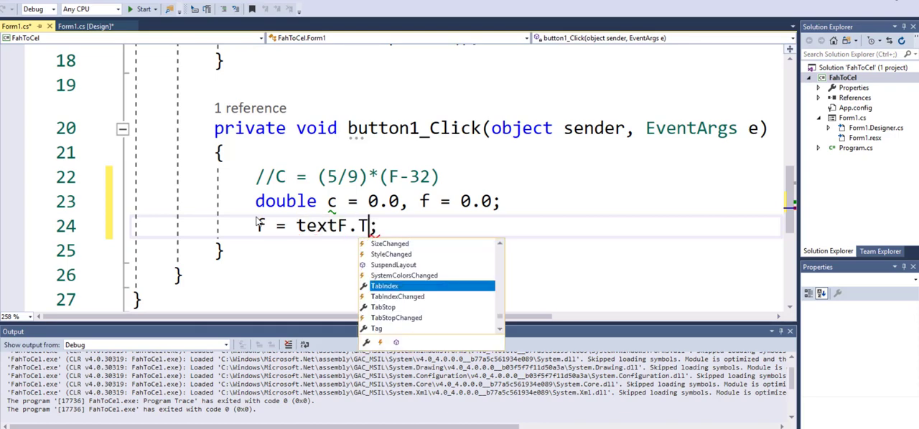
type("ext")
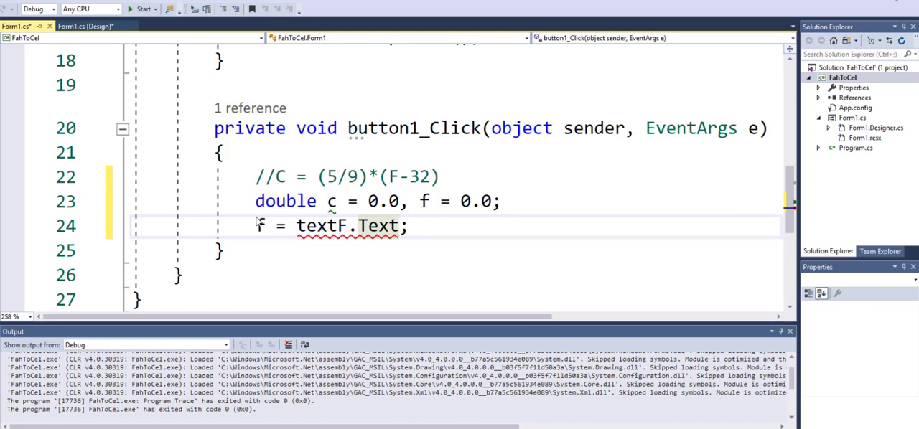
mouse_move(348, 227)
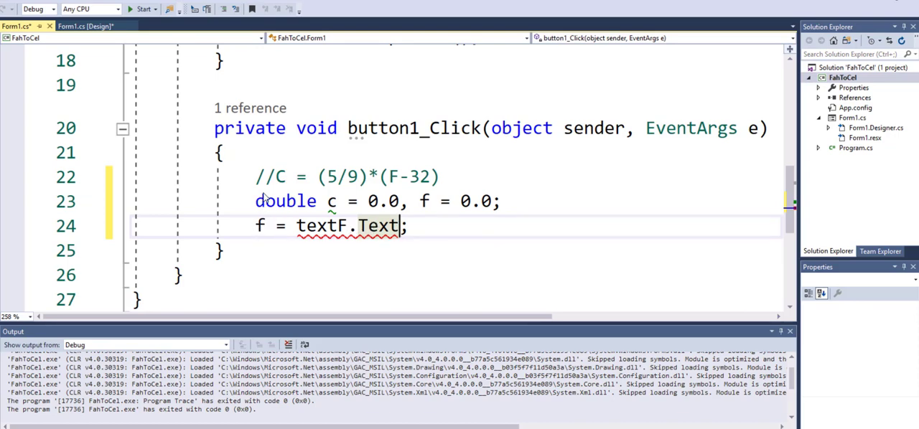
mouse_move(373, 226)
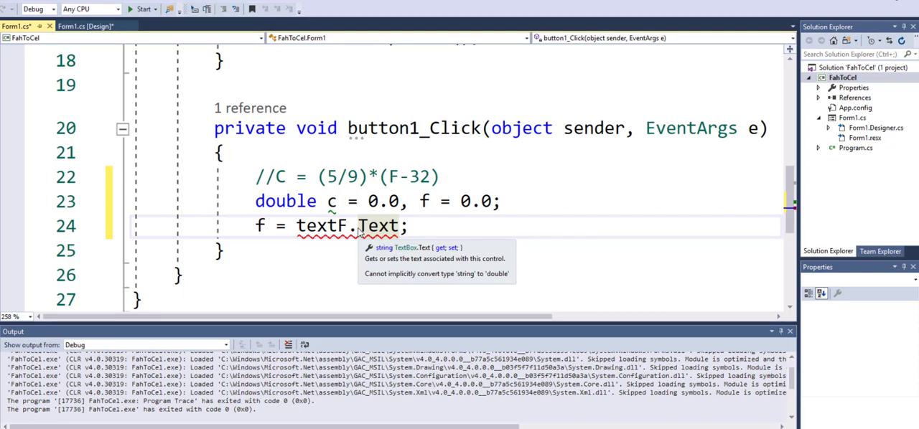
mouse_move(285, 233)
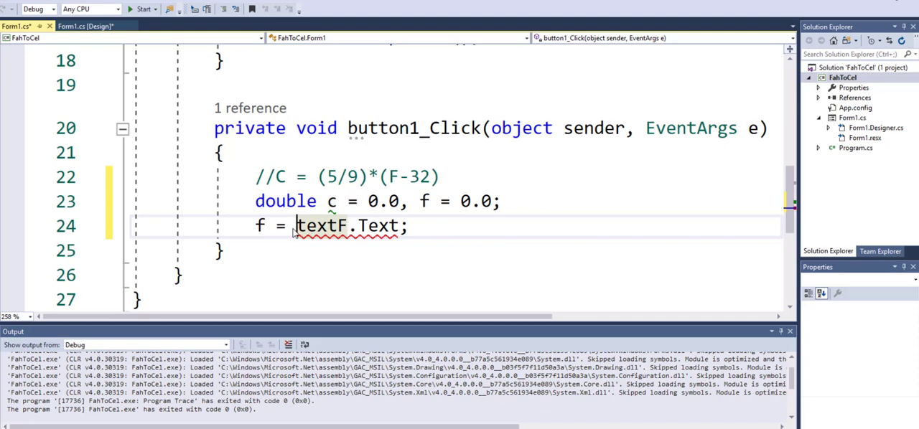
type("Convert.")
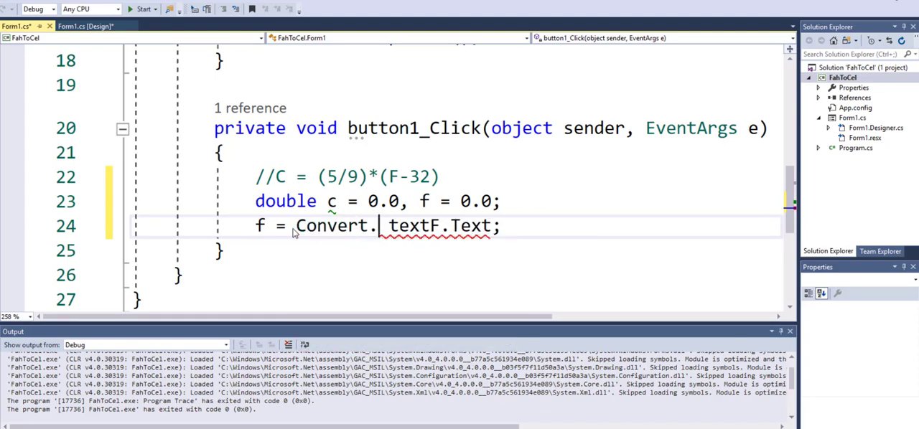
type("toD")
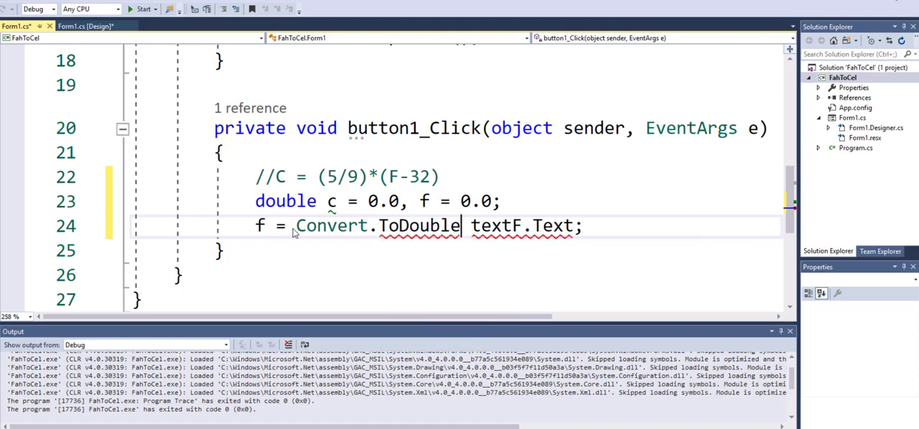
type("(")
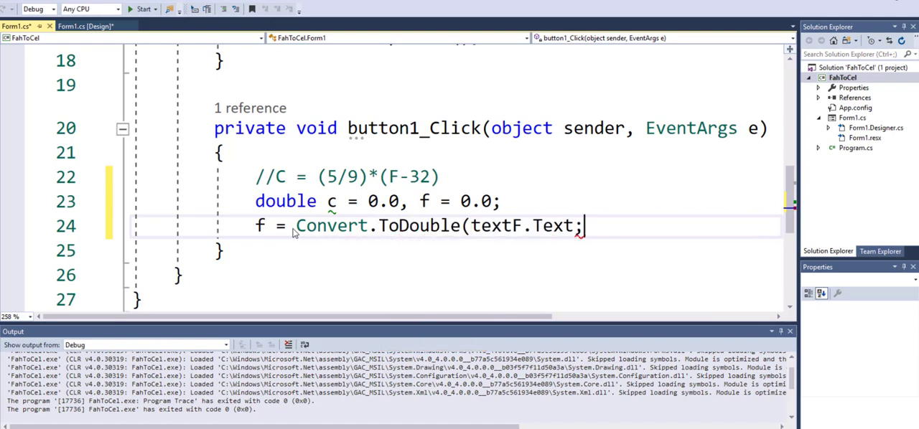
type(")")
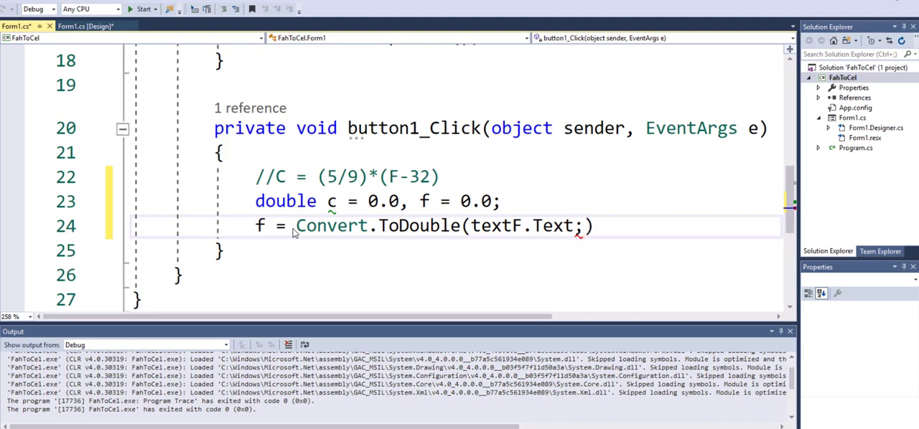
type(")")
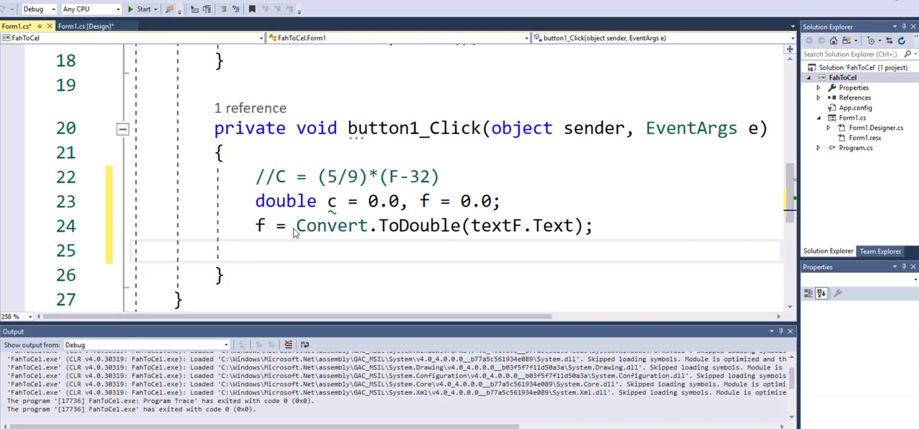
mouse_move(286, 199)
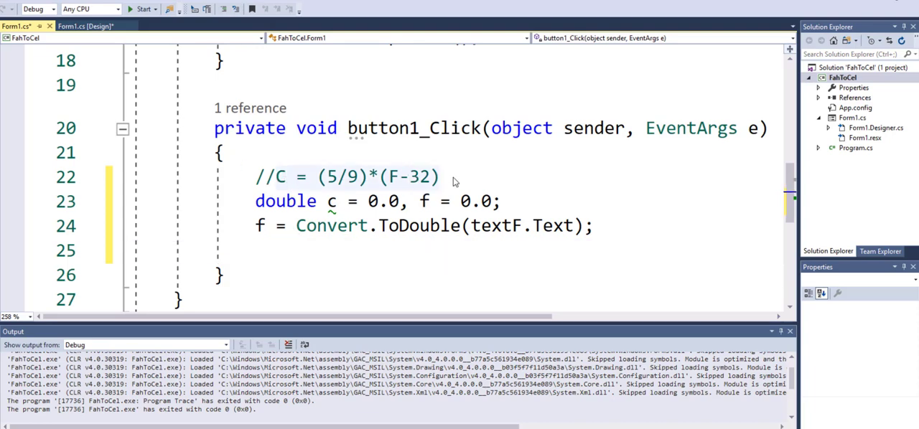
Write 'c = (5 / 9) * (f - 32);' with a lowercase f.
type("C = (5 / 9) * (F - 32)")
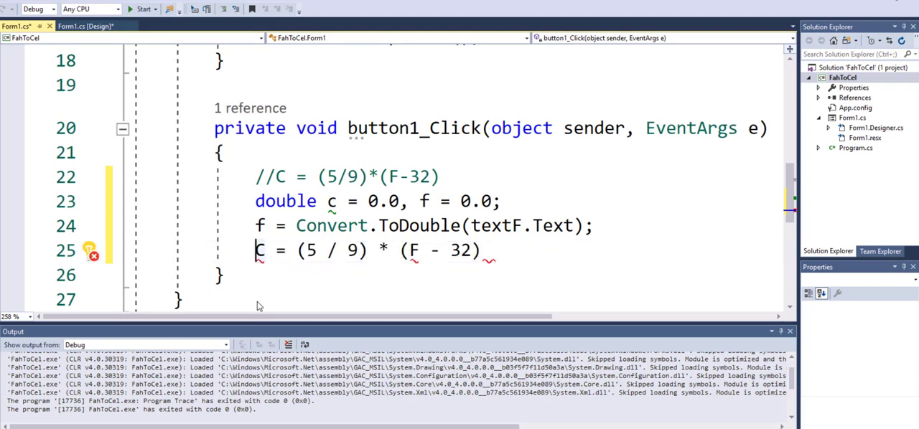
left_click(410, 251)
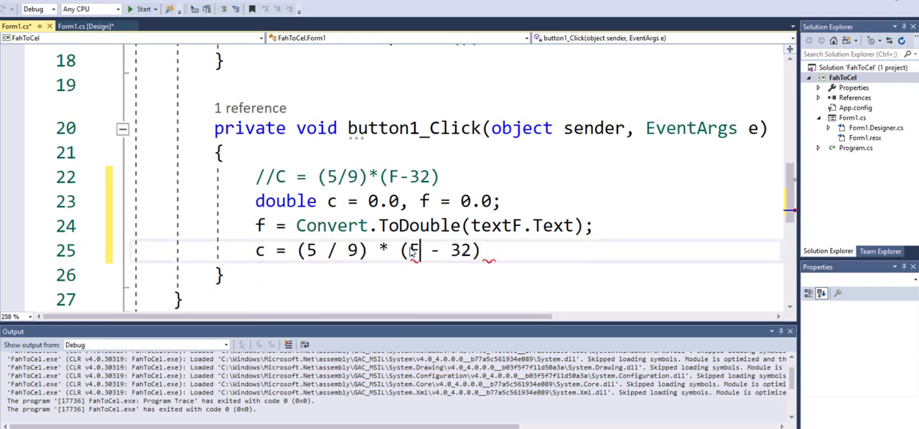
type("f")
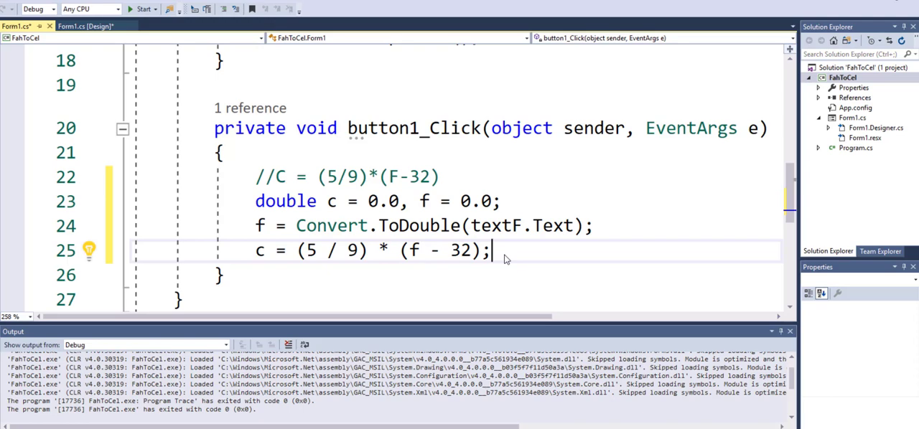
key("enter")
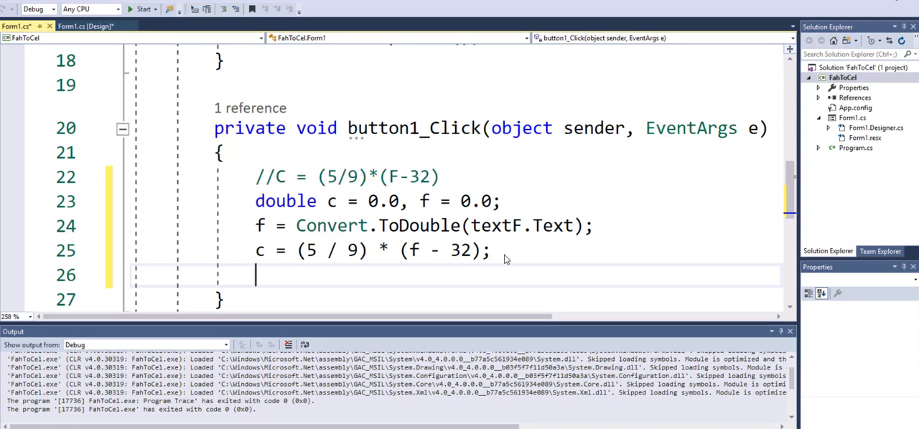
Write 'textC.Text = c.ToString();' to show the Celsius result in the C box.
type("textC.Text")
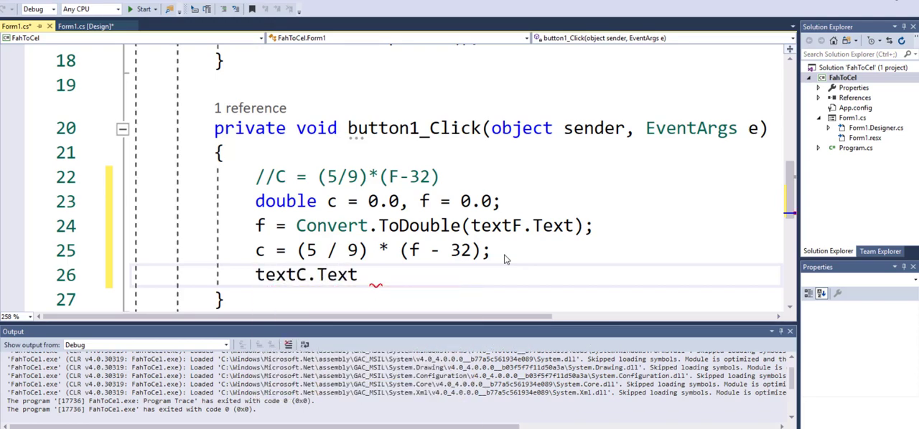
type("= c;")
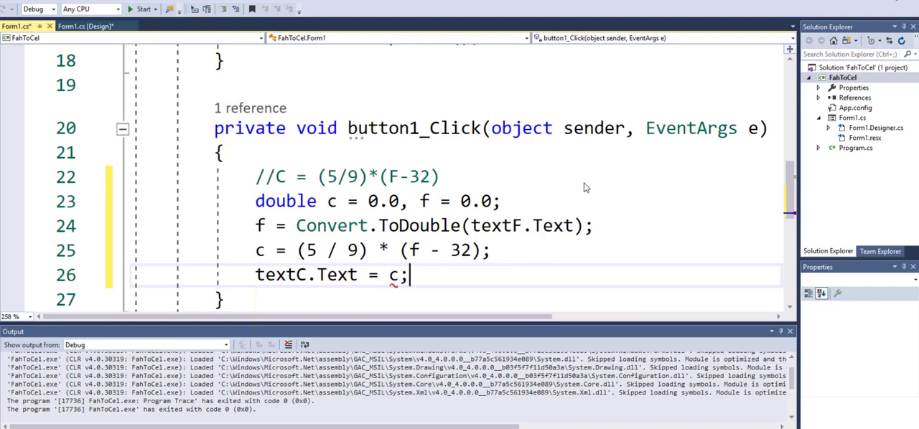
mouse_move(514, 235)
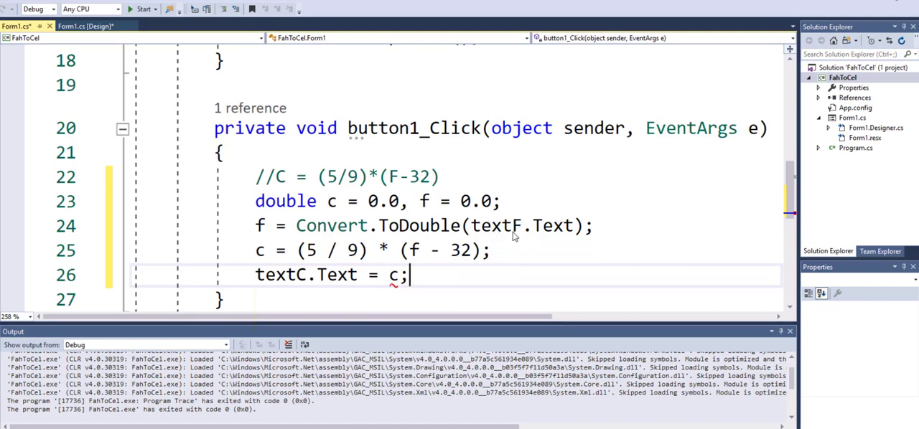
mouse_move(253, 234)
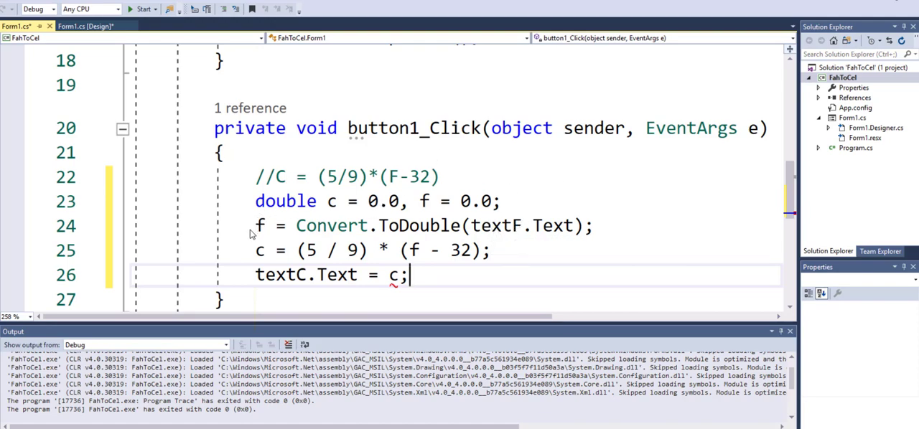
mouse_move(333, 275)
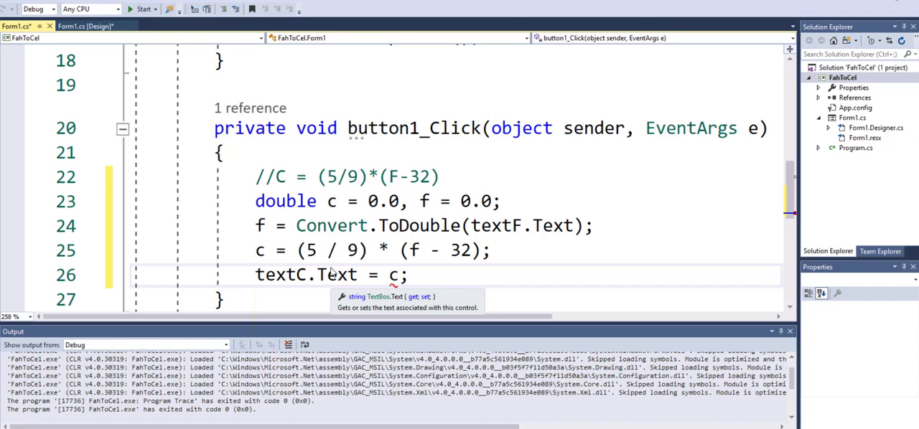
left_click(408, 275)
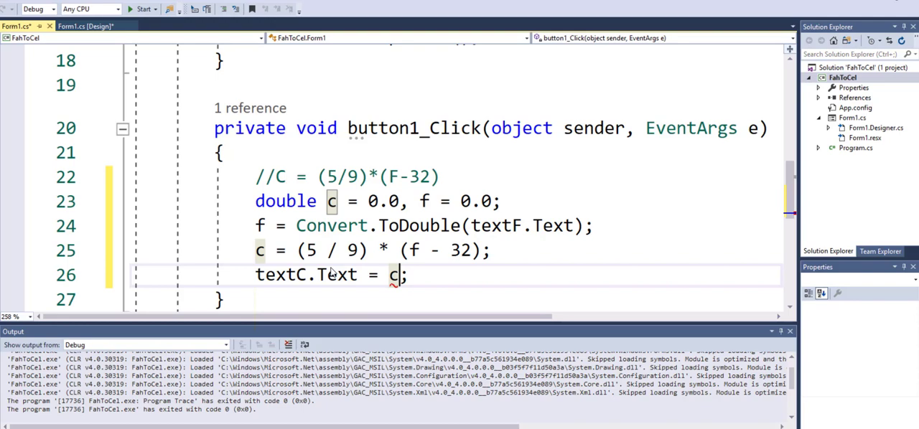
type(".toS")
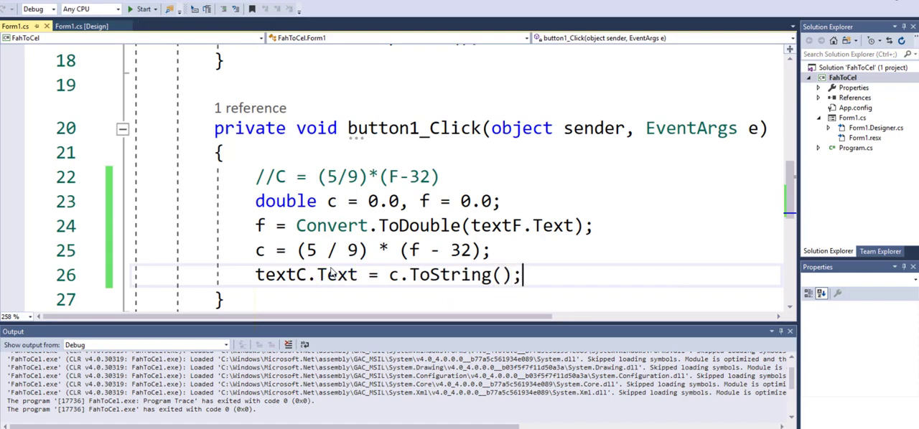
mouse_move(337, 269)
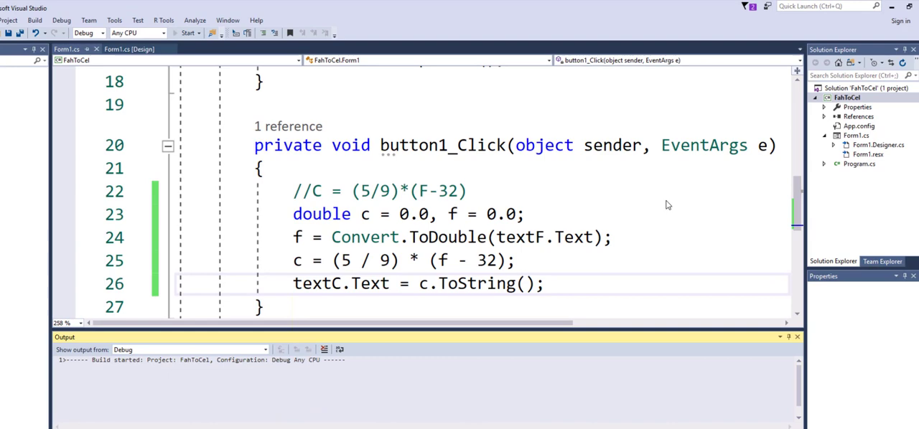
Enter -40 in the F box, convert it to see 0 in C, then close the running form.
left_click(186, 33)
type("-")
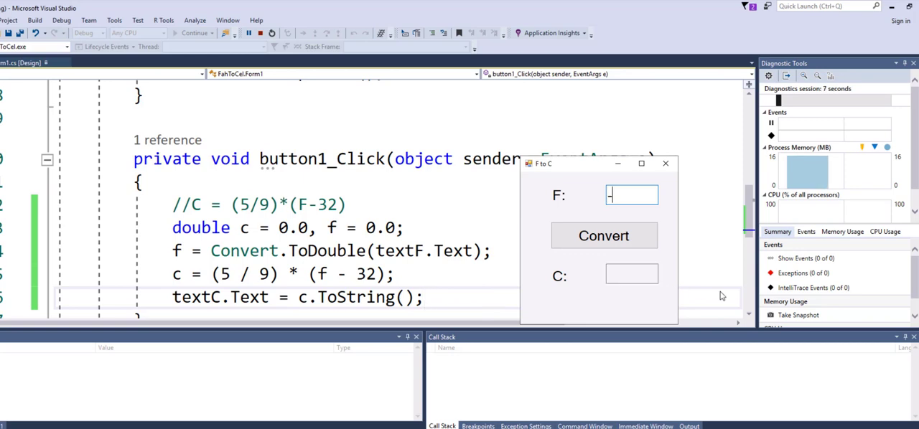
type("40")
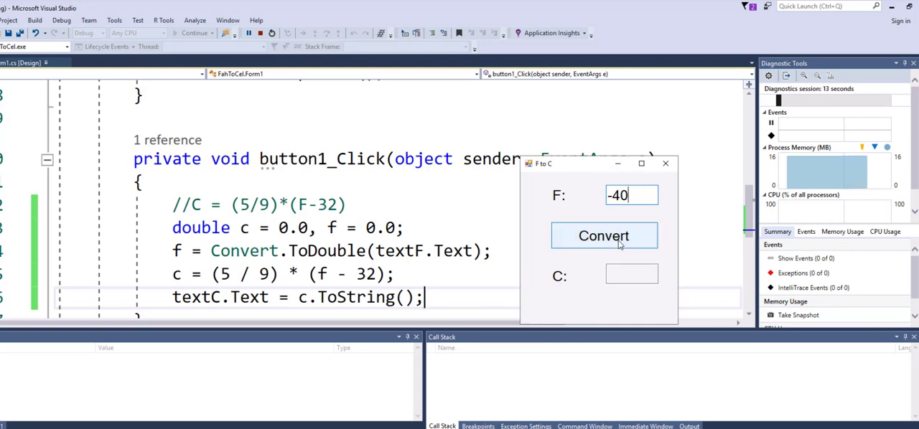
left_click(603, 236)
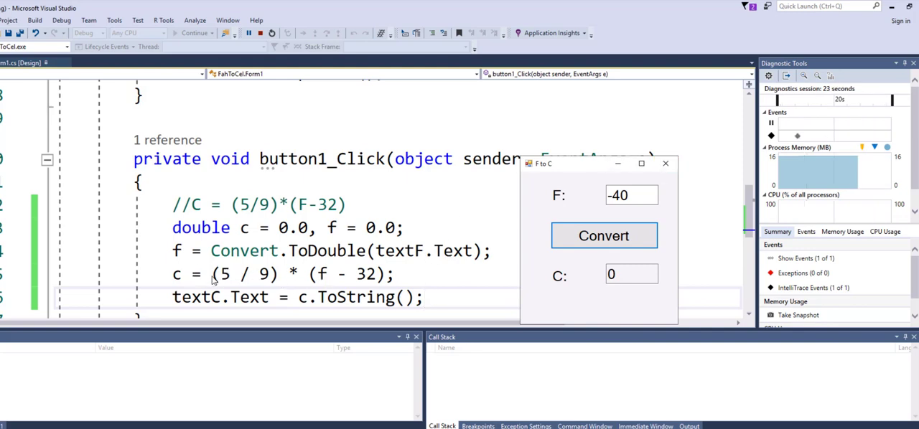
mouse_move(228, 280)
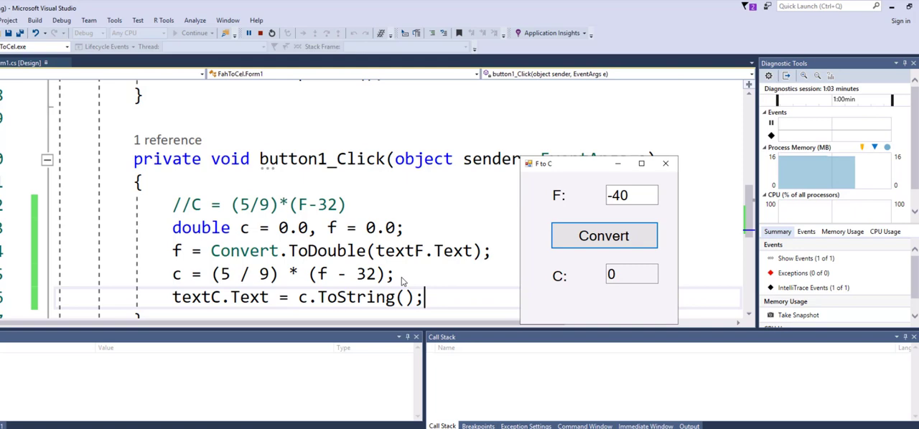
mouse_move(284, 169)
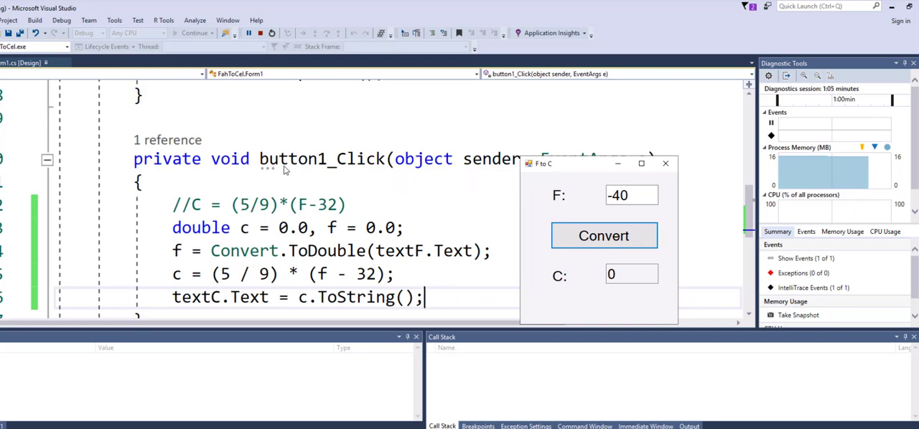
mouse_move(322, 280)
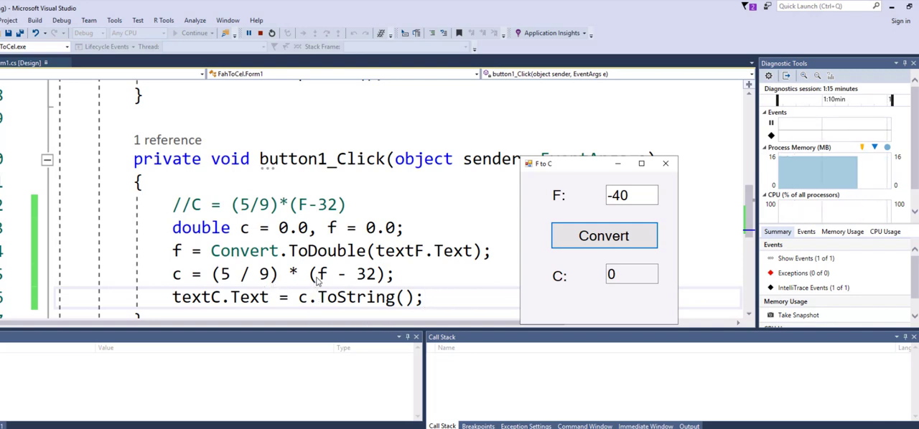
mouse_move(367, 275)
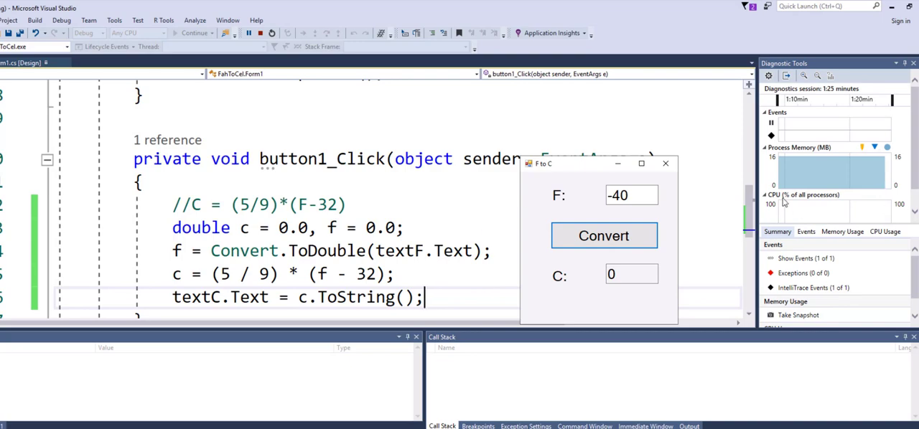
left_click(663, 164)
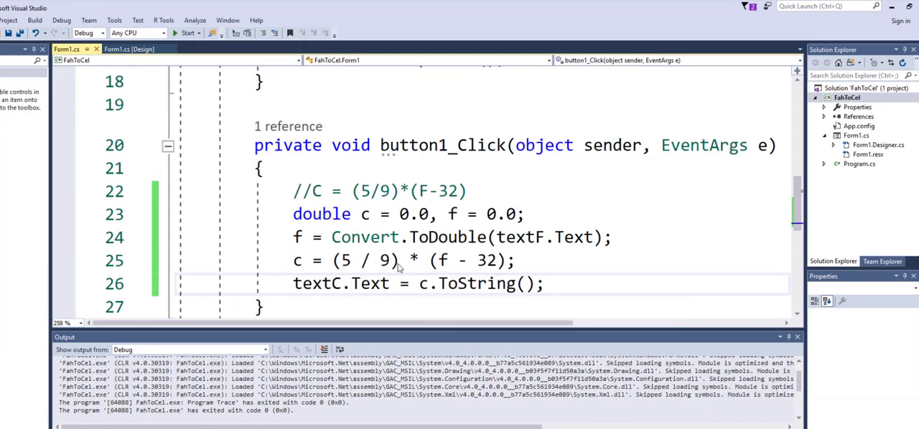
Change the formula to 'c = (5.0 / 9) * (f - 32)' and rebuild and run the app.
left_click(347, 259)
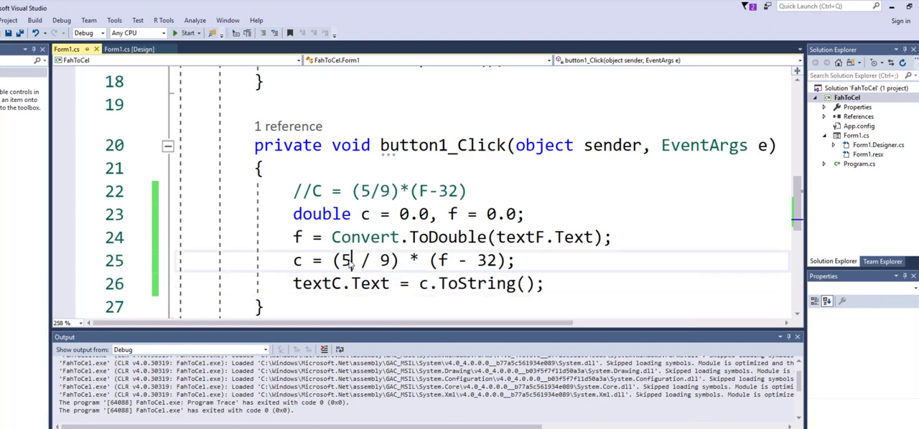
type(".")
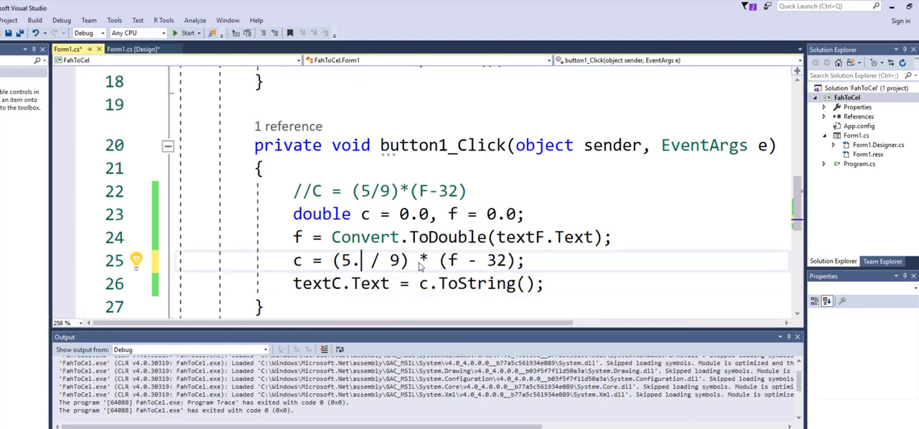
type("0")
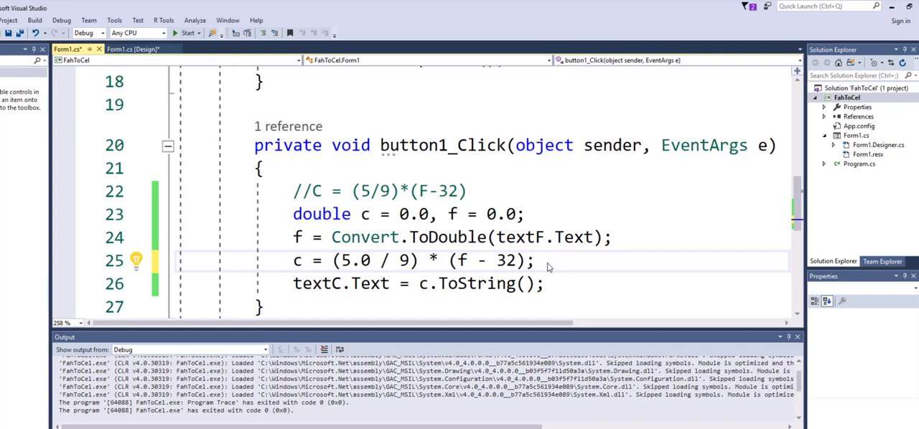
left_click(534, 260)
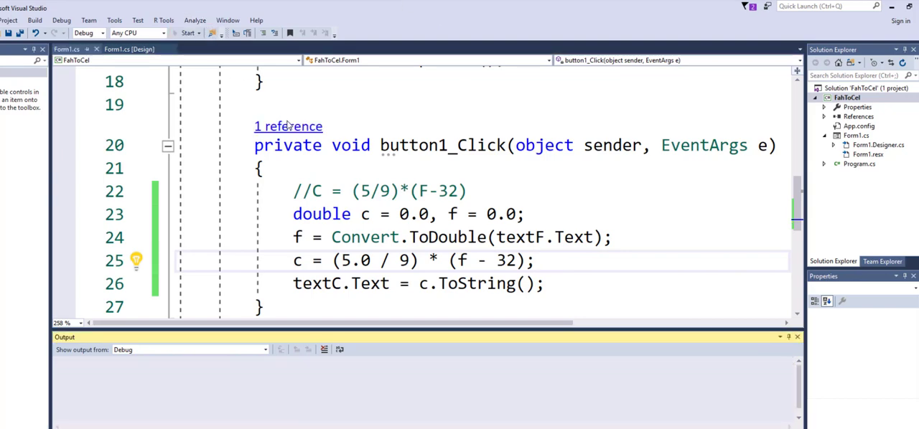
left_click(185, 33)
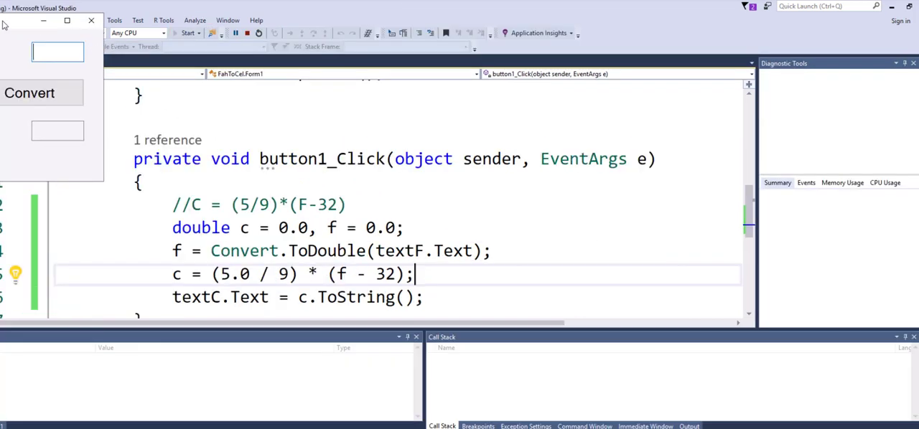
Convert -40, 32 and 100 Fahrenheit (giving -40, 0, 37.7777), then close the form.
left_click(187, 33)
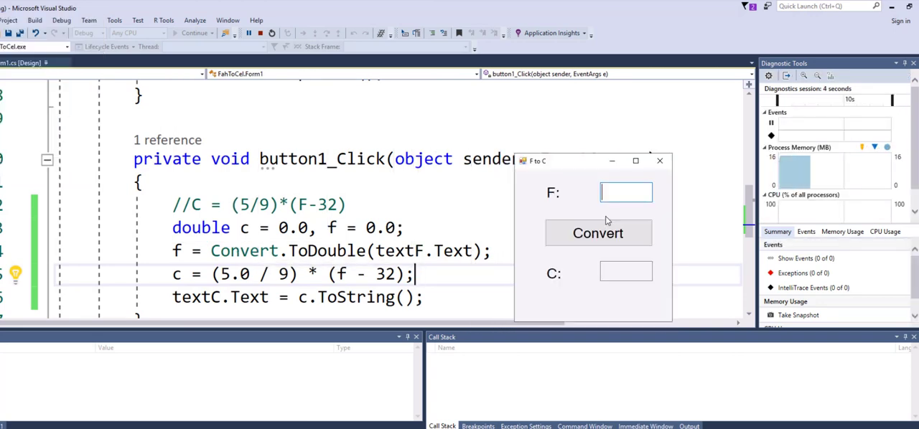
type("-4")
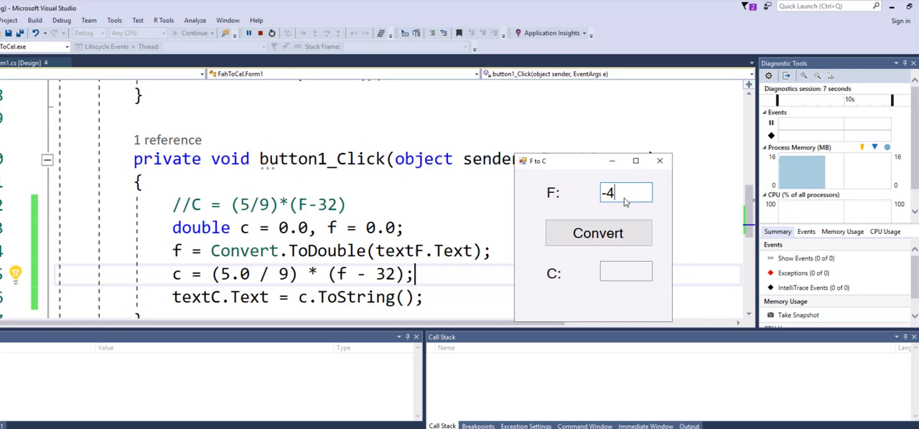
left_click(597, 233)
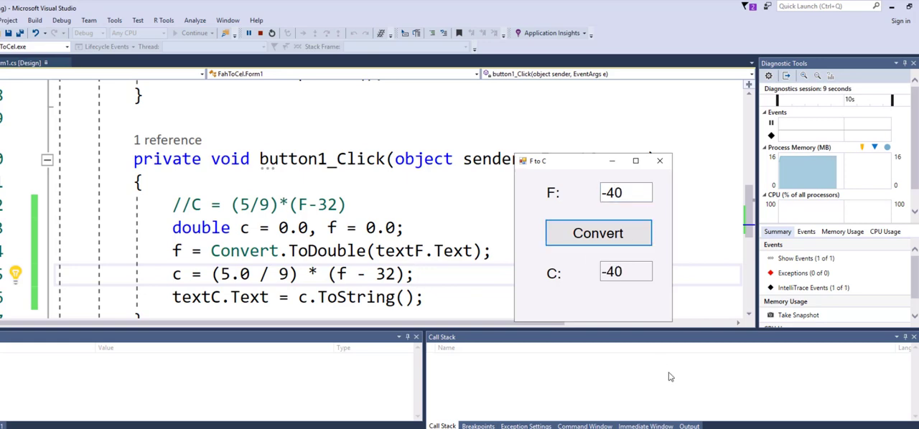
mouse_move(660, 218)
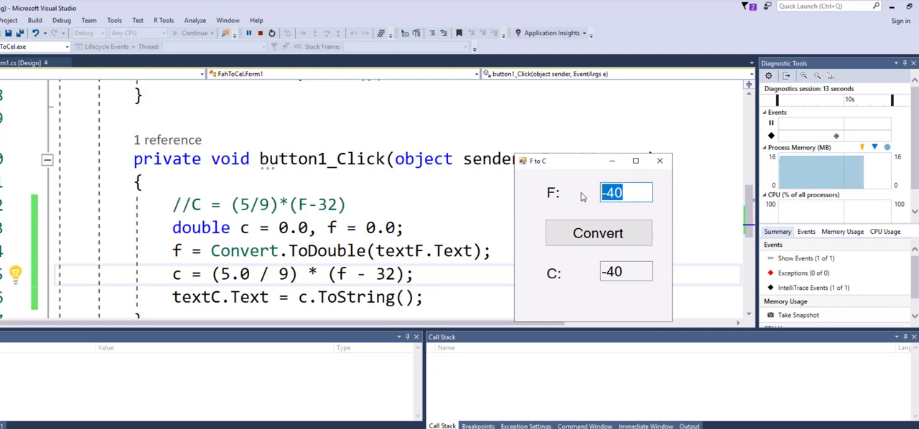
left_click(597, 232)
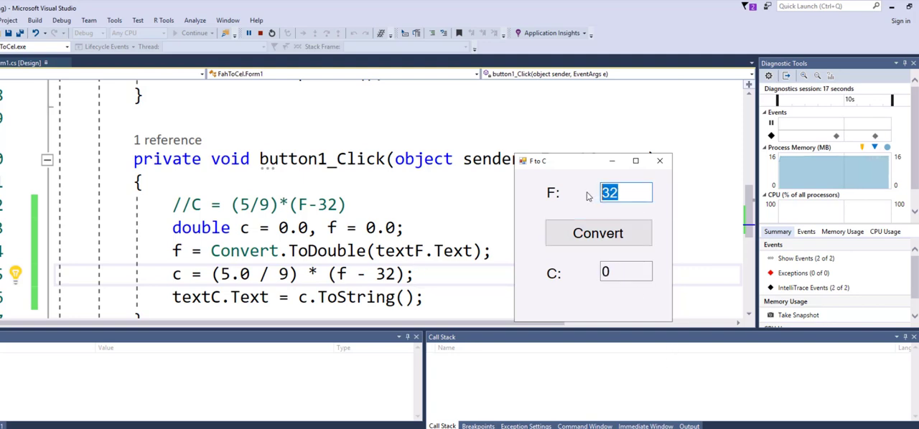
left_click(597, 232)
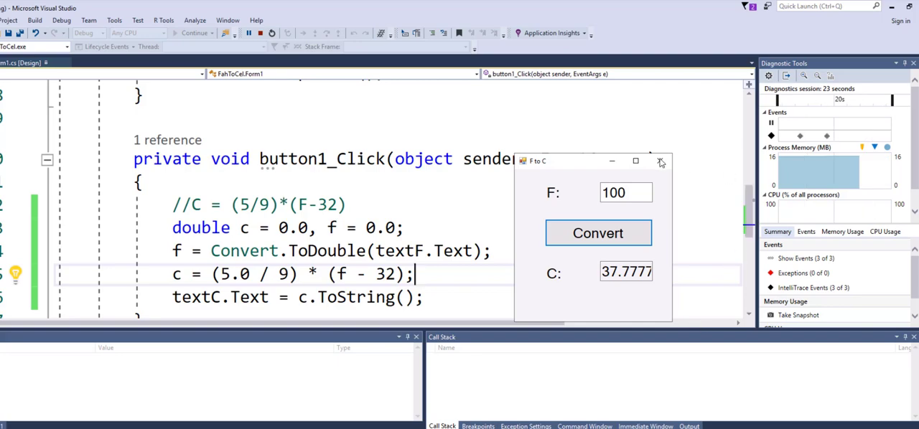
left_click(661, 161)
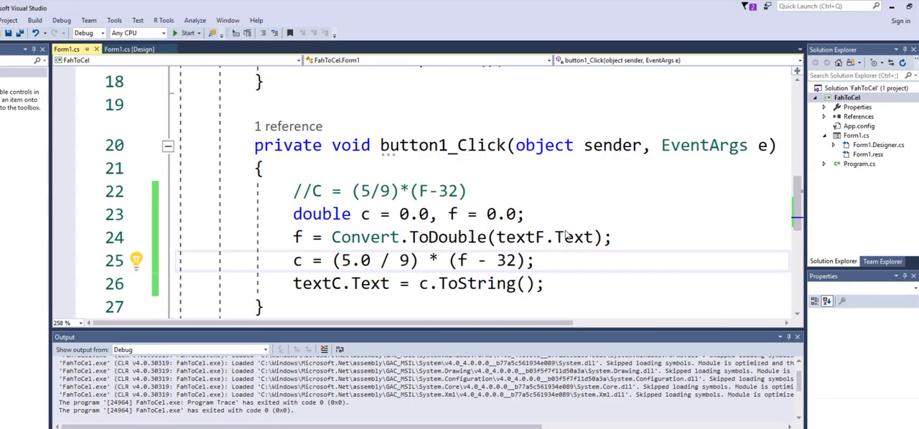
scroll("down", 3)
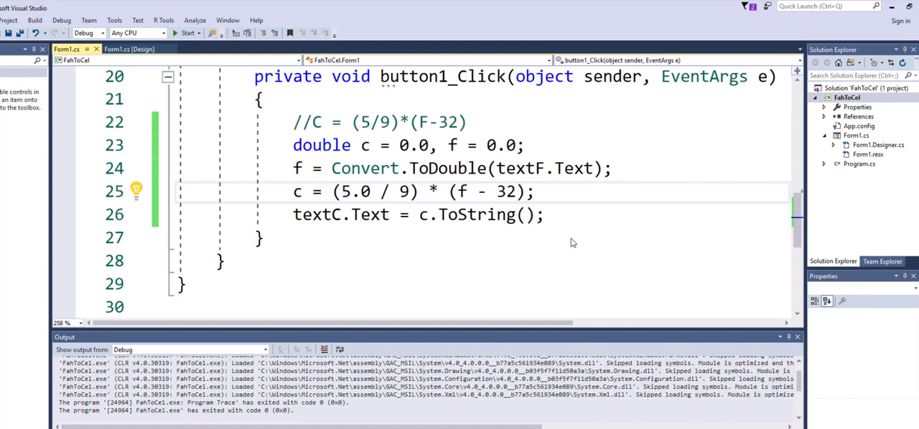
left_click(532, 192)
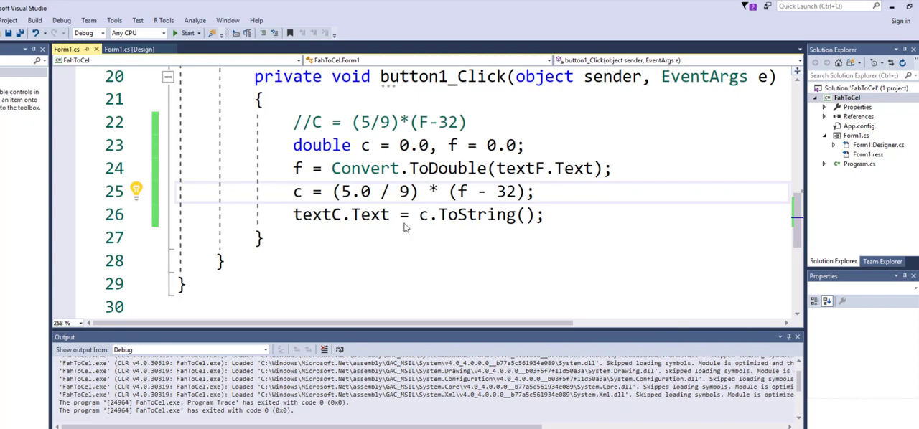
left_click(534, 193)
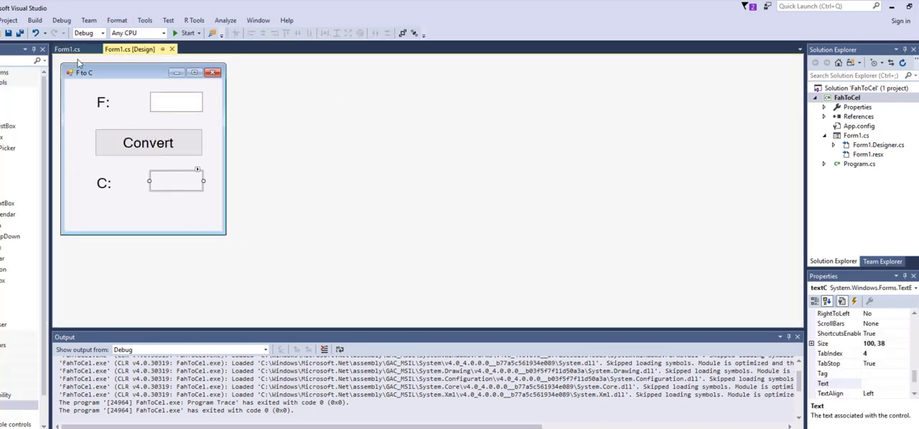
mouse_move(57, 98)
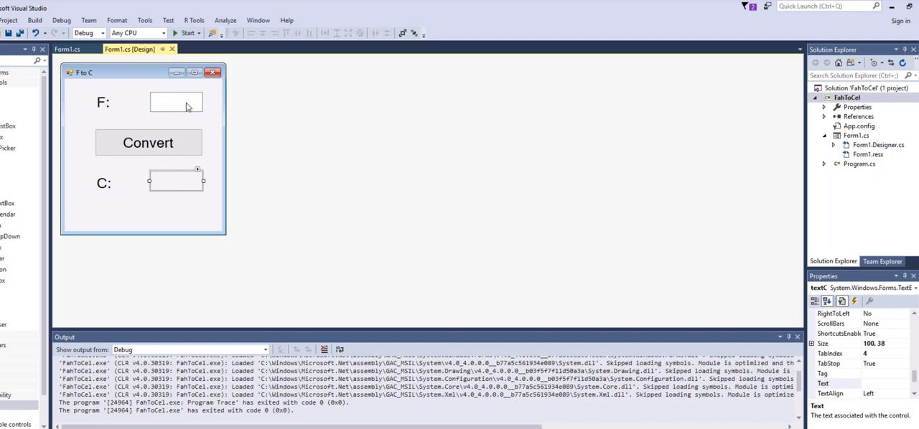
mouse_move(164, 102)
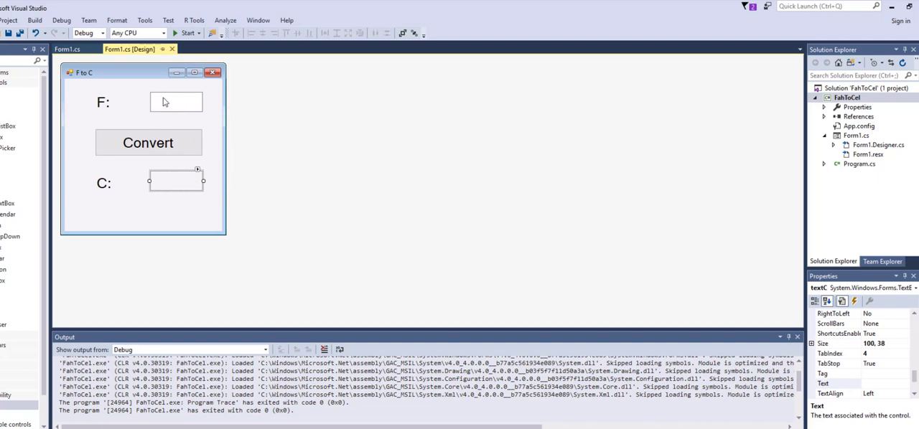
mouse_move(181, 189)
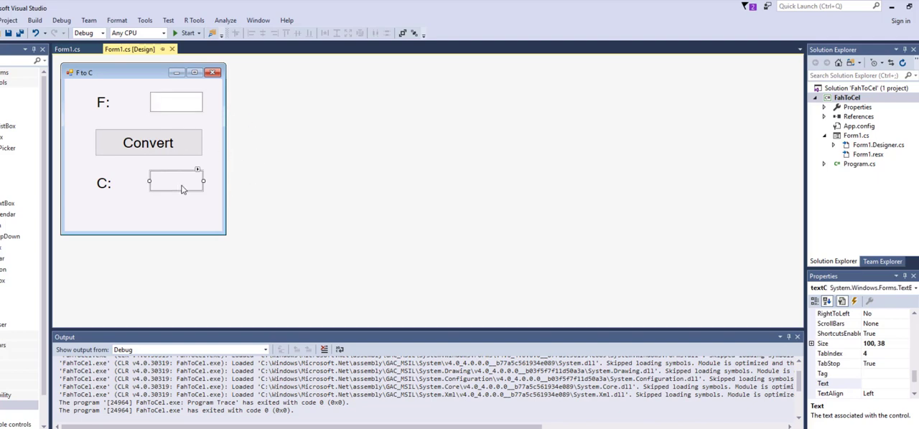
mouse_move(293, 207)
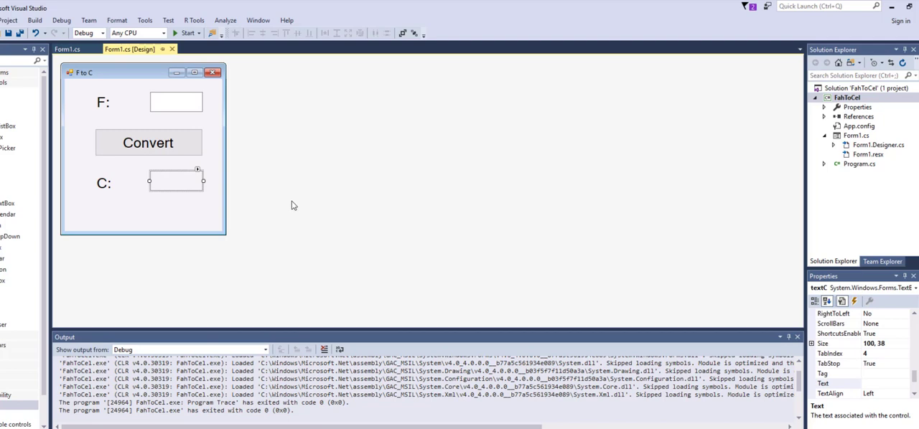